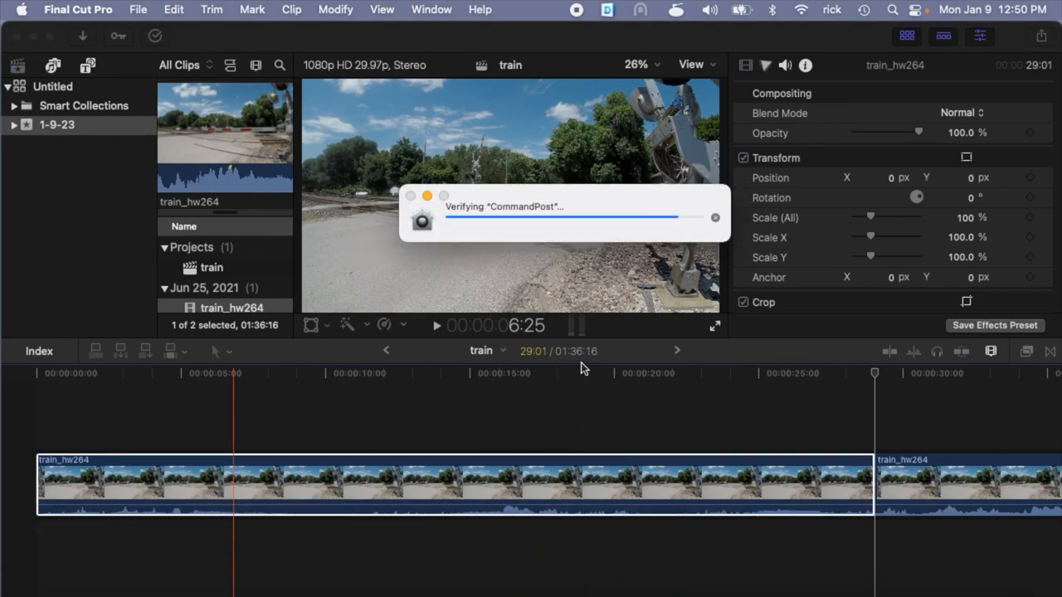
mouse_move(590, 322)
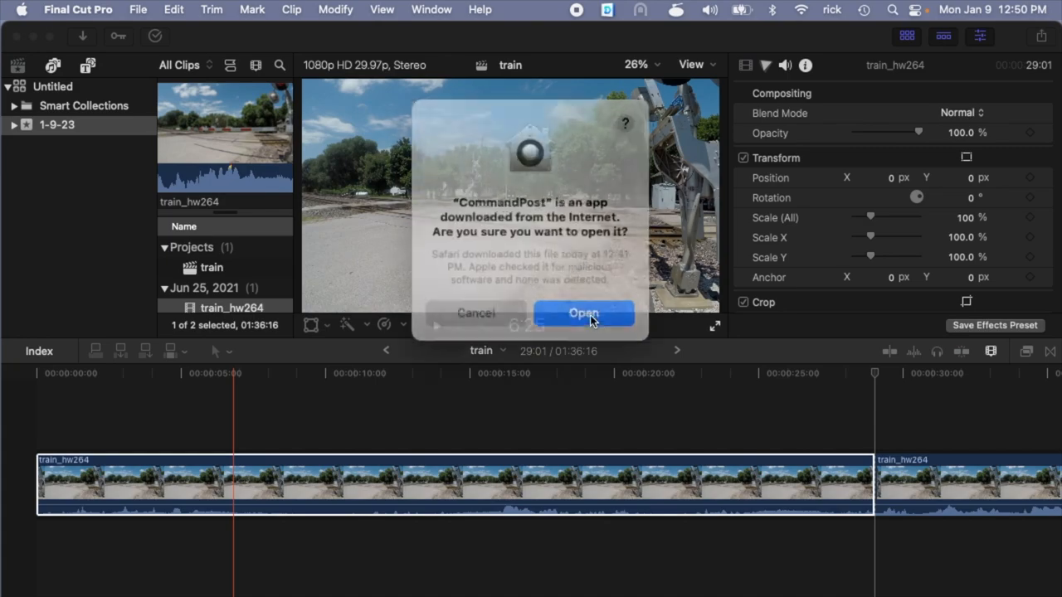
- Confirm opening the downloaded CommandPost app and go to grant accessibility access
click(584, 312)
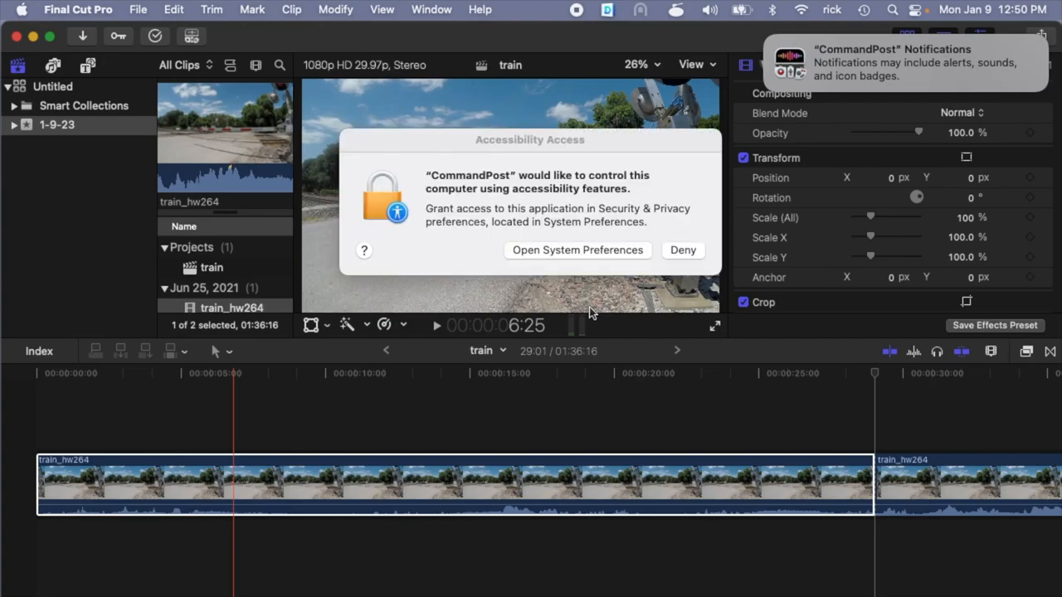
mouse_move(547, 256)
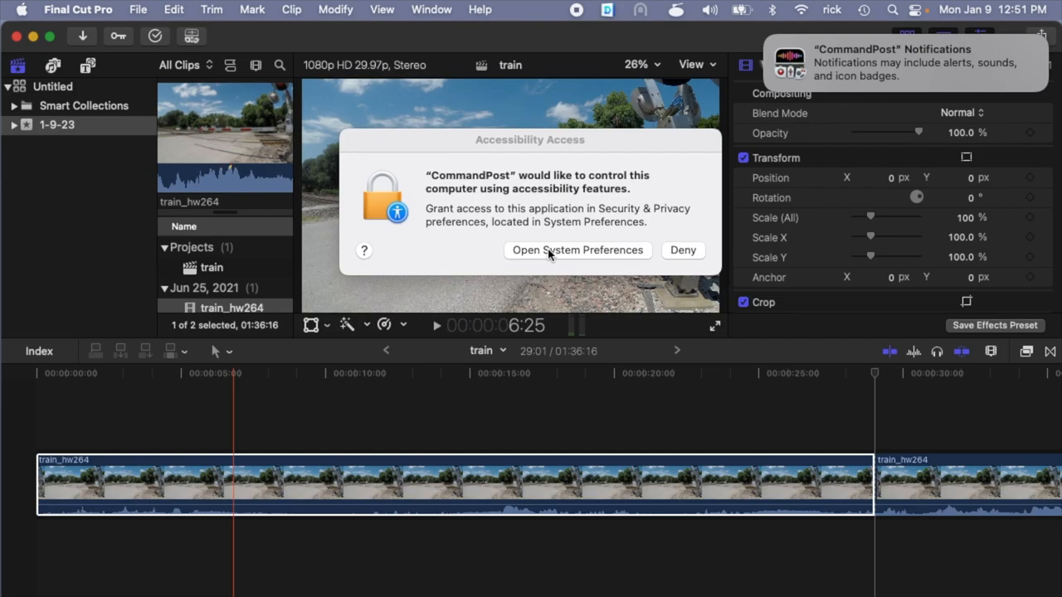
click(578, 249)
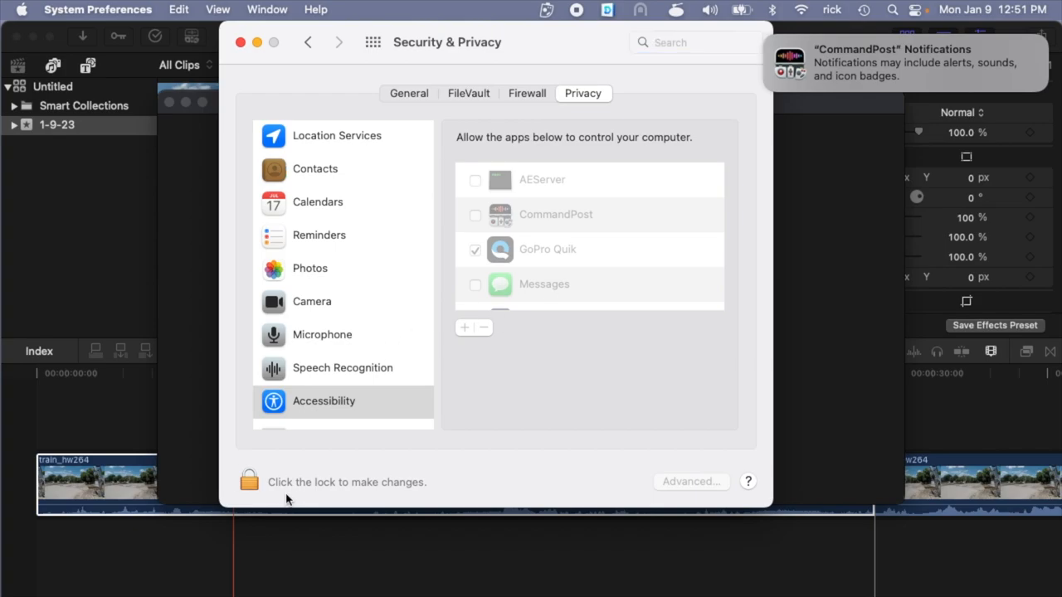
- Unlock Security & Privacy and tick CommandPost in the Accessibility list
click(249, 481)
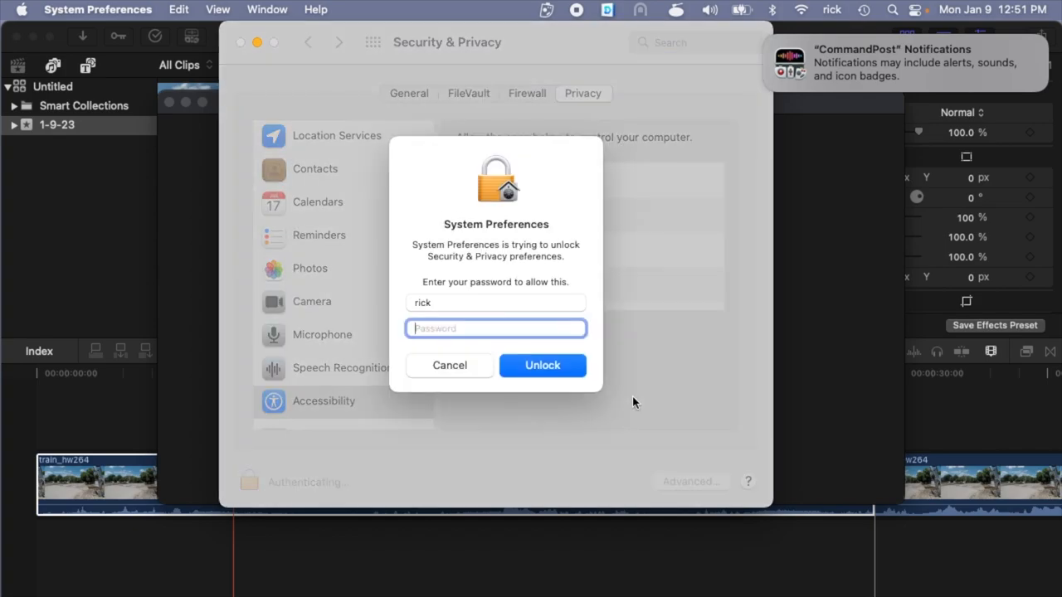
click(541, 365)
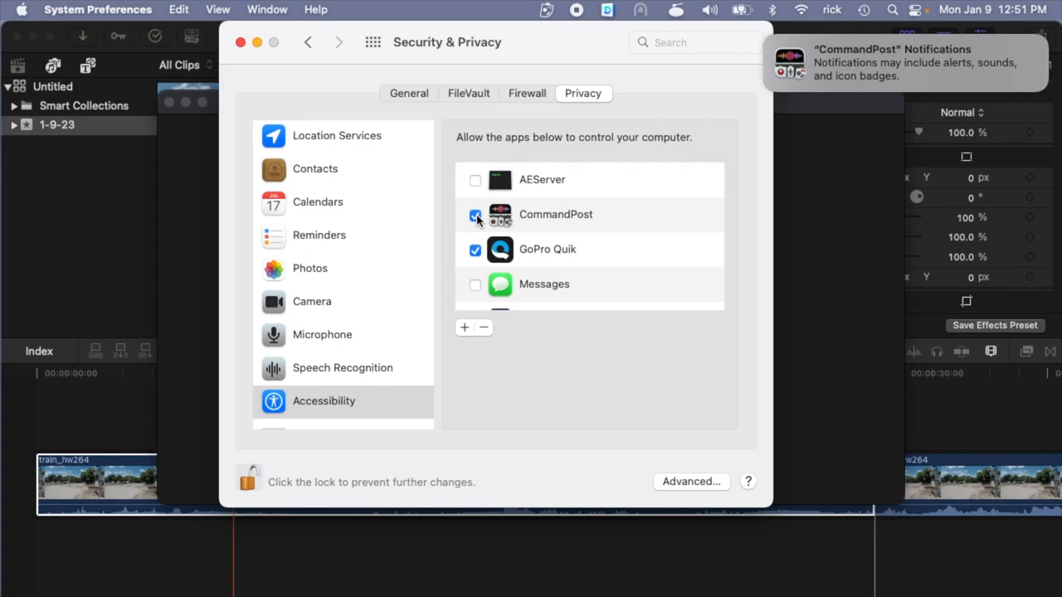
click(474, 214)
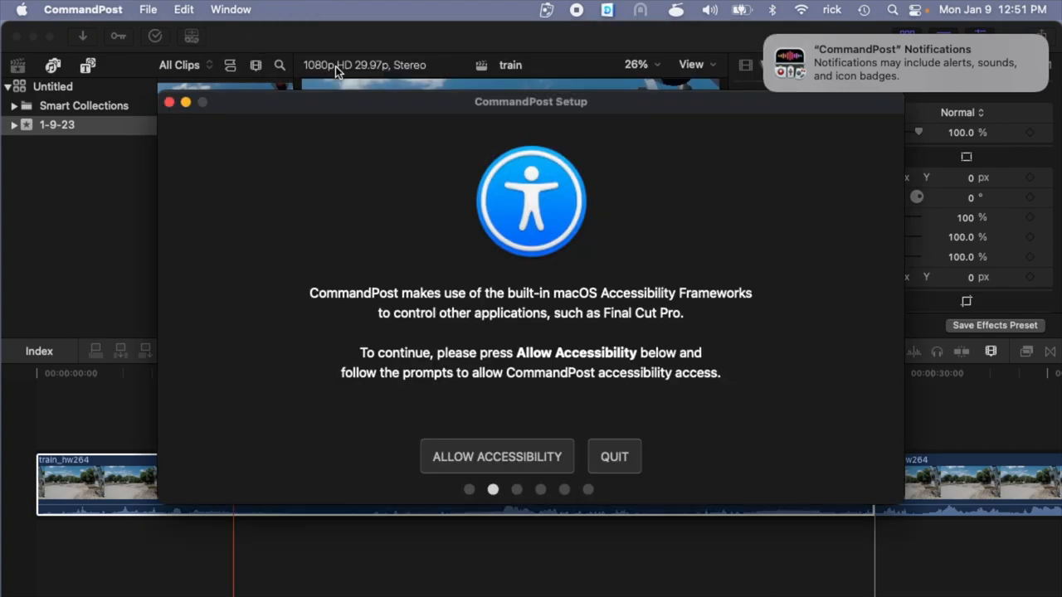
mouse_move(816, 206)
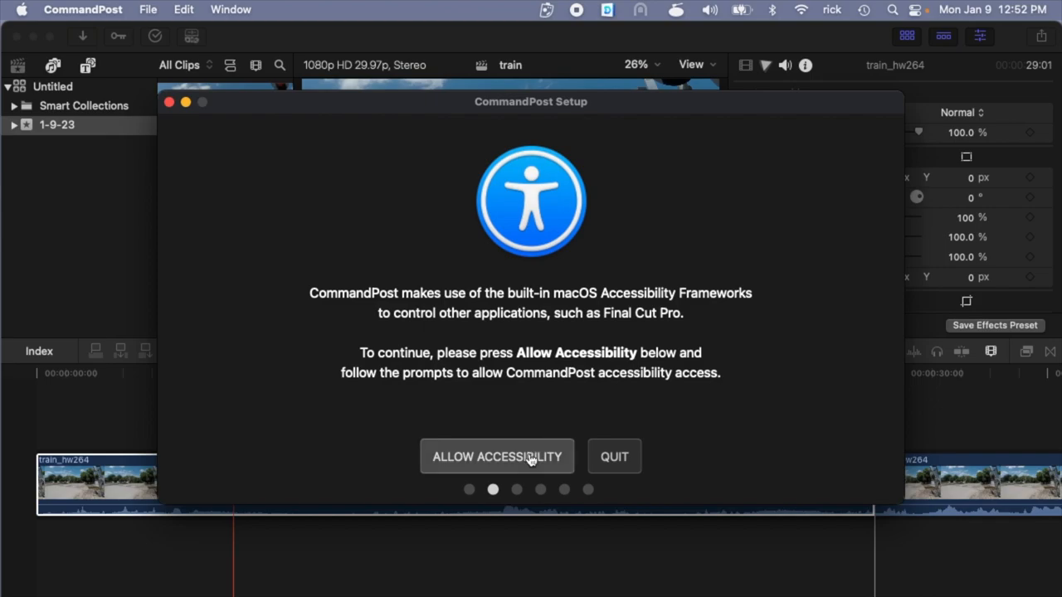
mouse_move(568, 362)
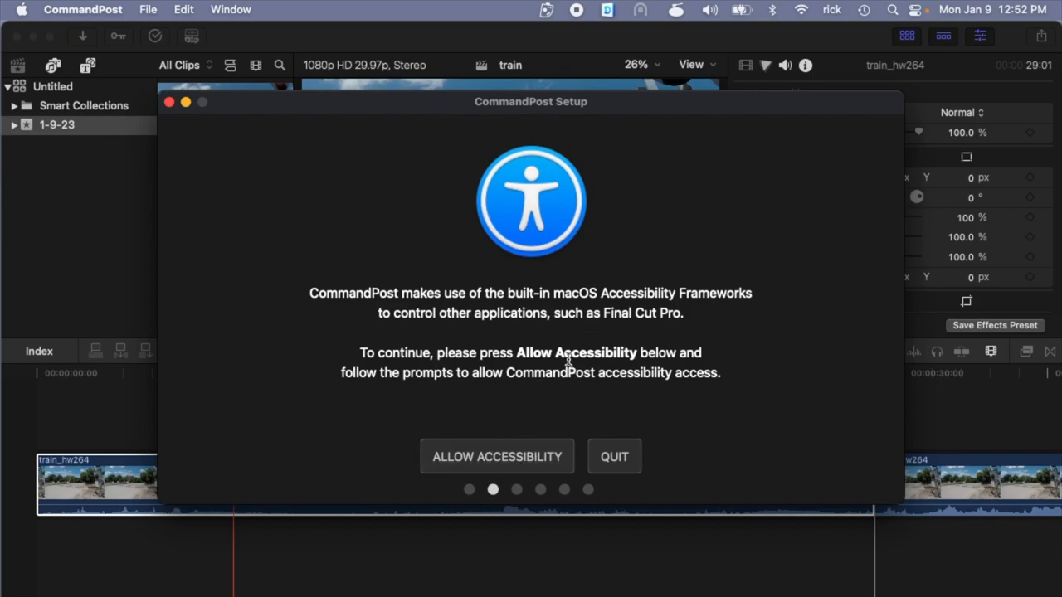
mouse_move(494, 415)
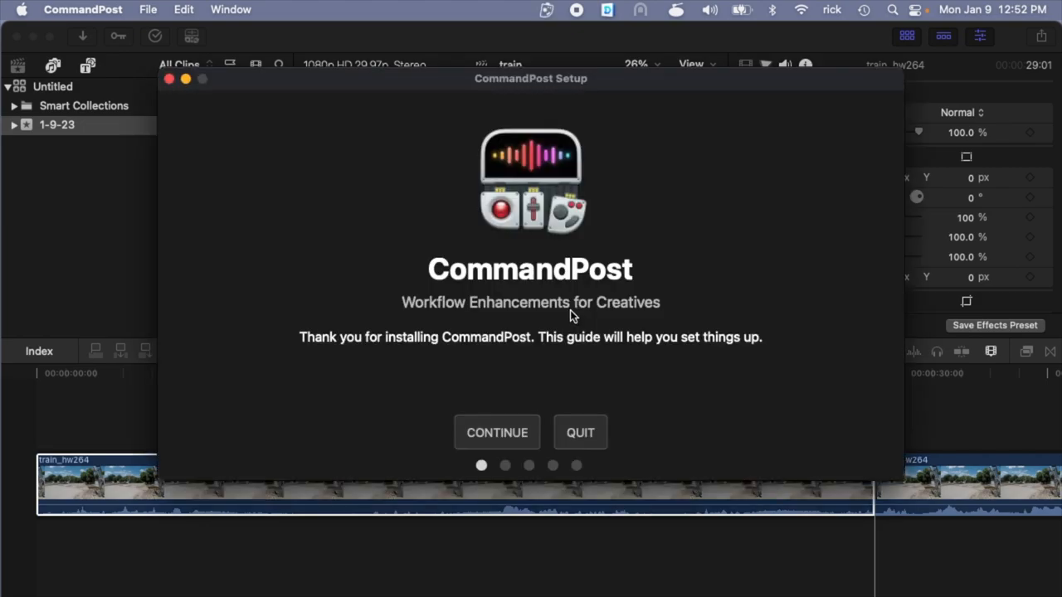
- Continue past the welcome page and request screen recording permission, opening its privacy settings
click(498, 431)
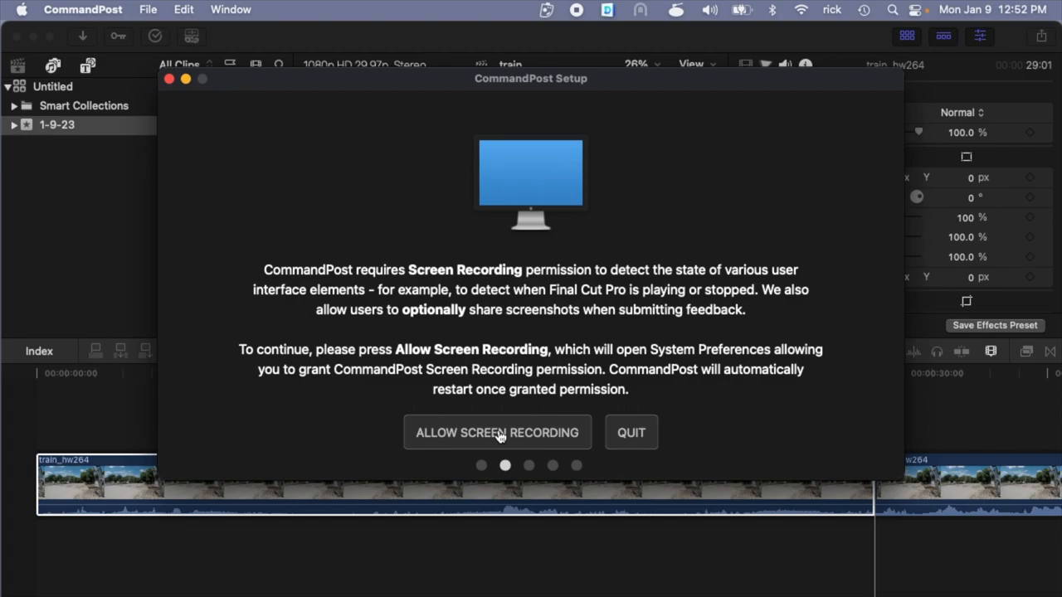
click(498, 431)
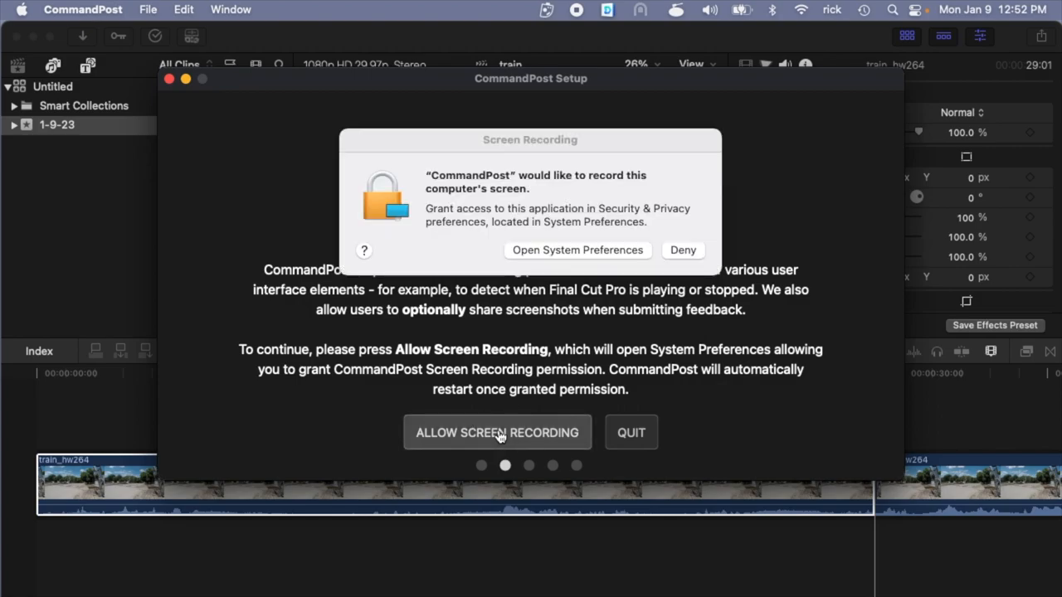
click(577, 249)
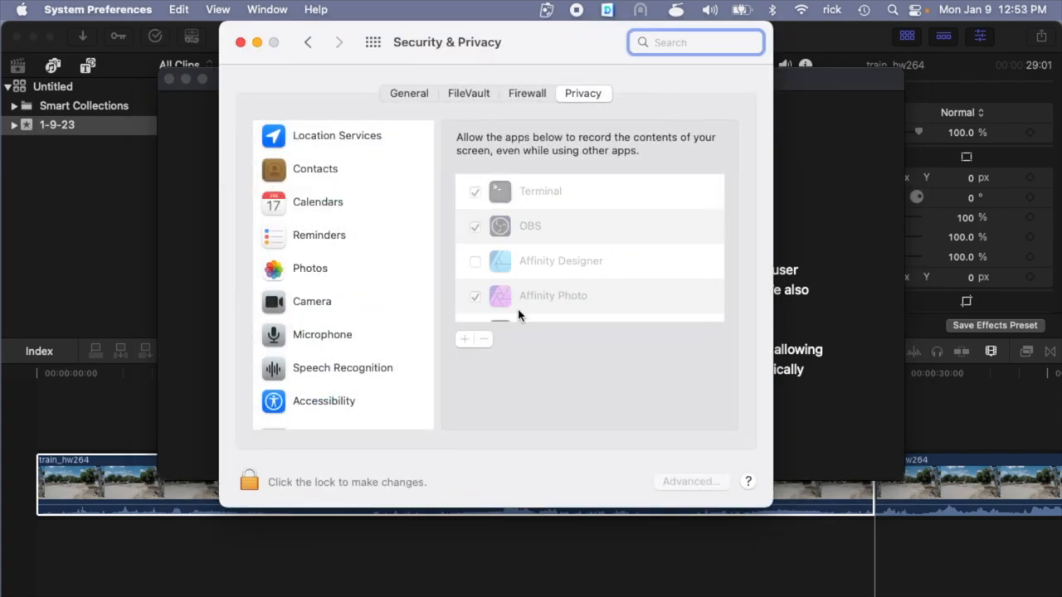
- Unlock Security & Privacy and tick CommandPost in the Screen Recording list
click(250, 481)
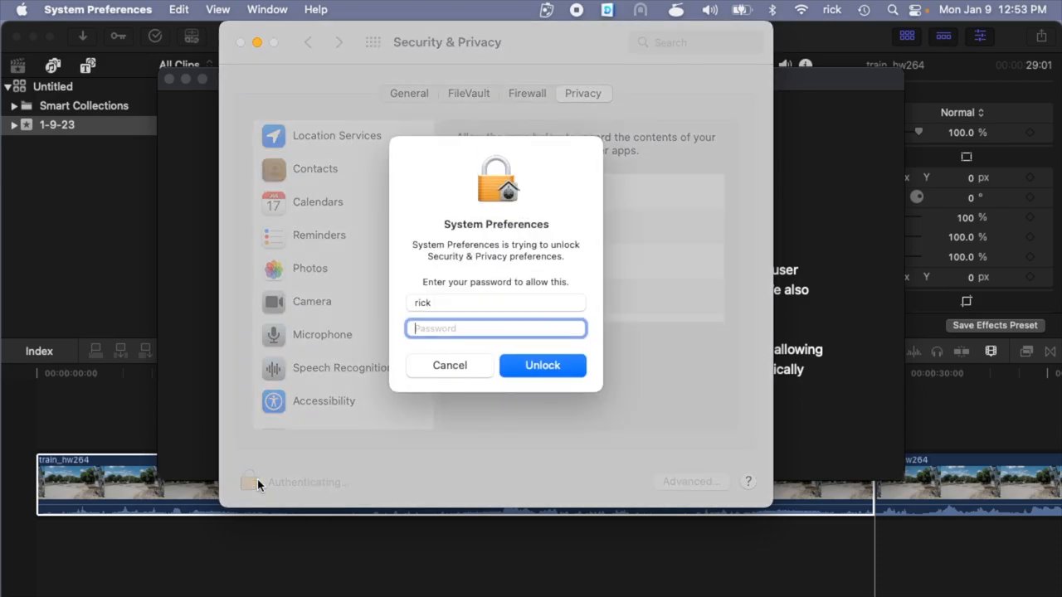
click(541, 366)
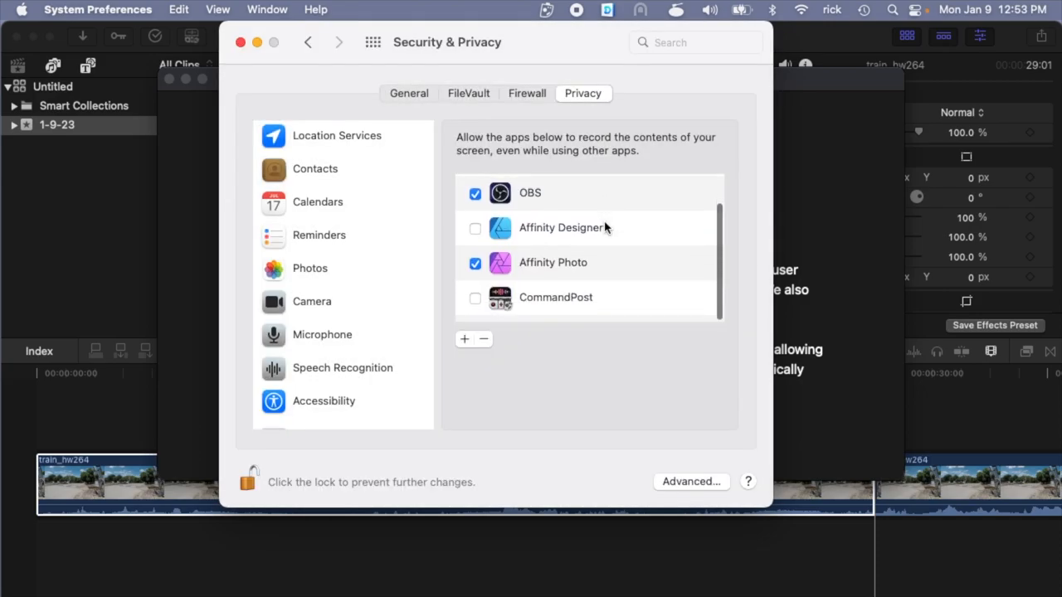
click(474, 298)
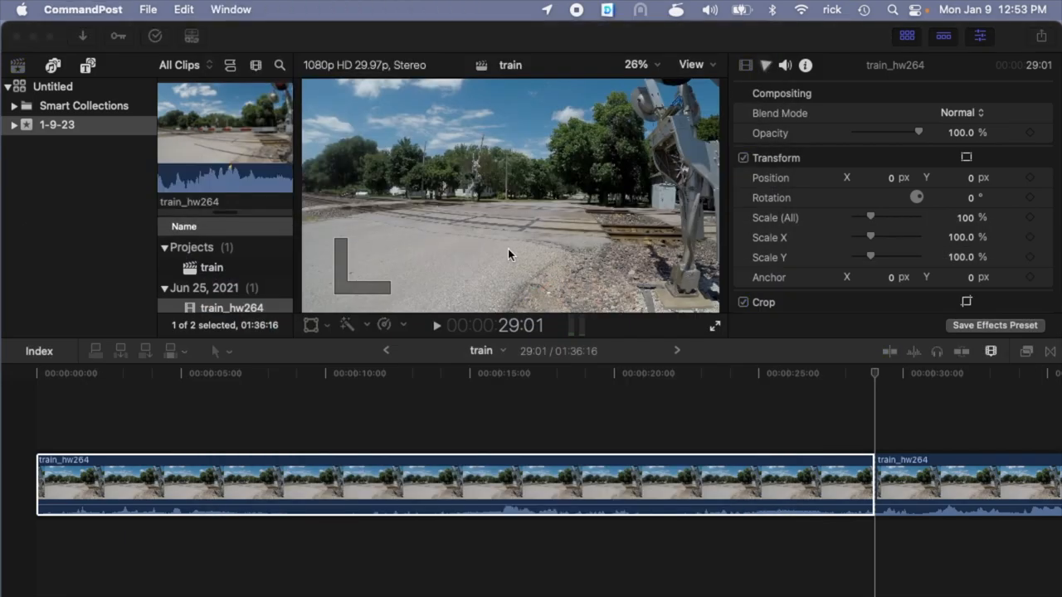
mouse_move(501, 250)
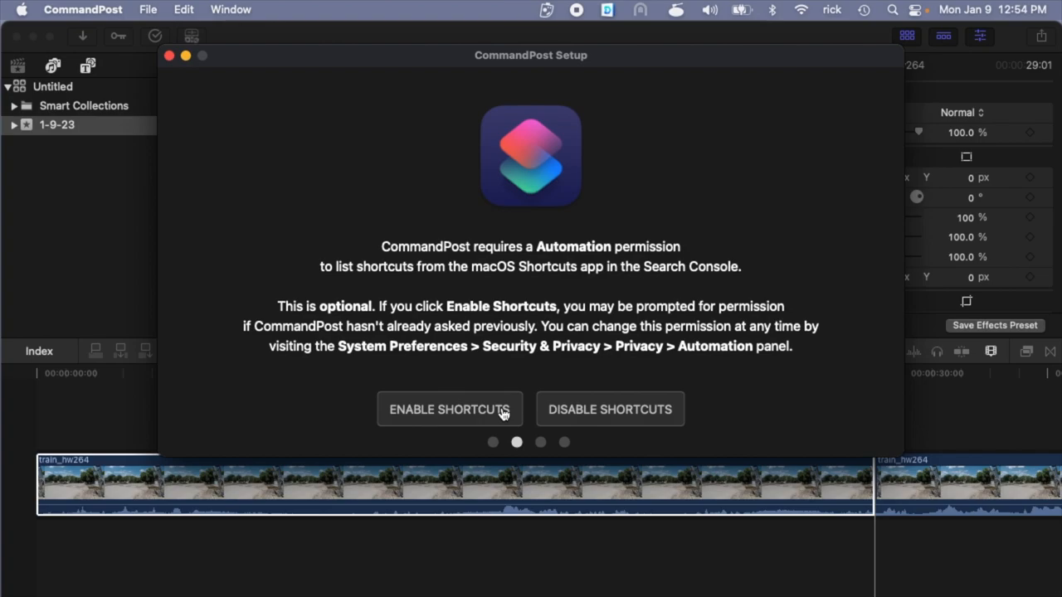
mouse_move(610, 408)
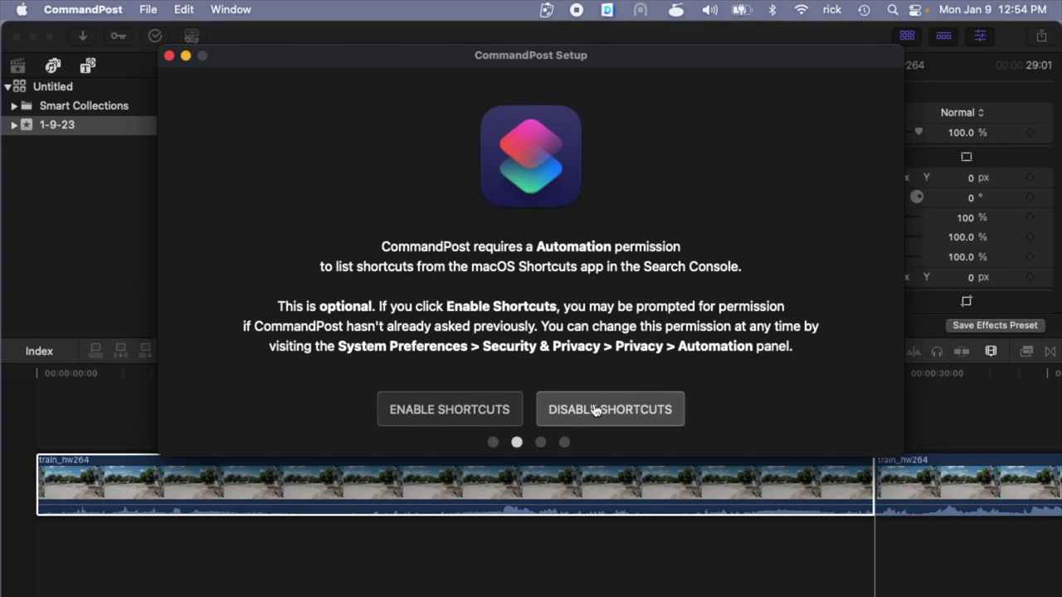
- Disable Shortcuts integration, run the Final Cut Pro plugin scan and close the setup guide
click(611, 408)
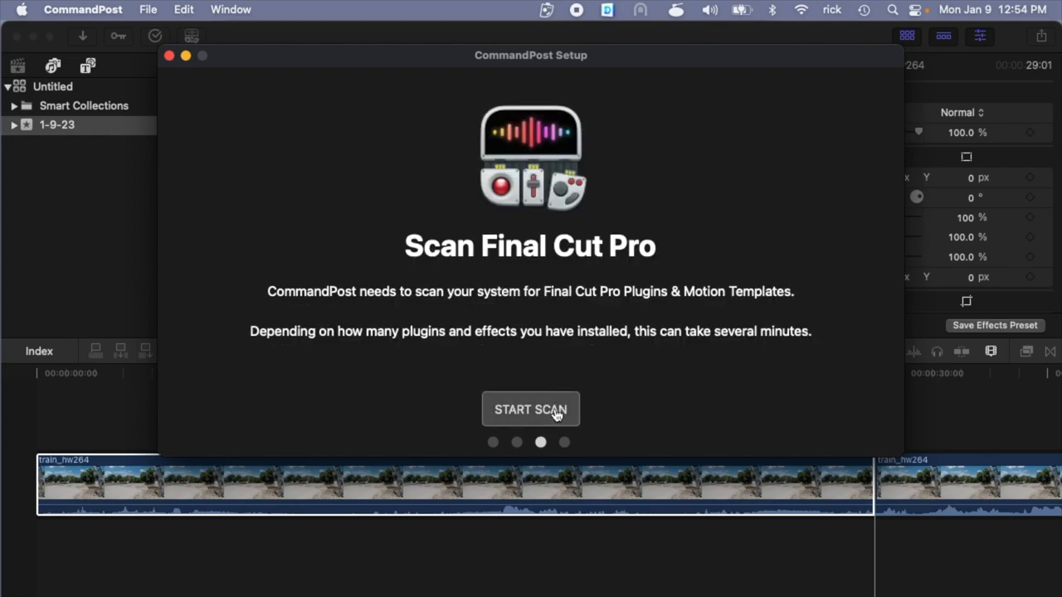
click(531, 408)
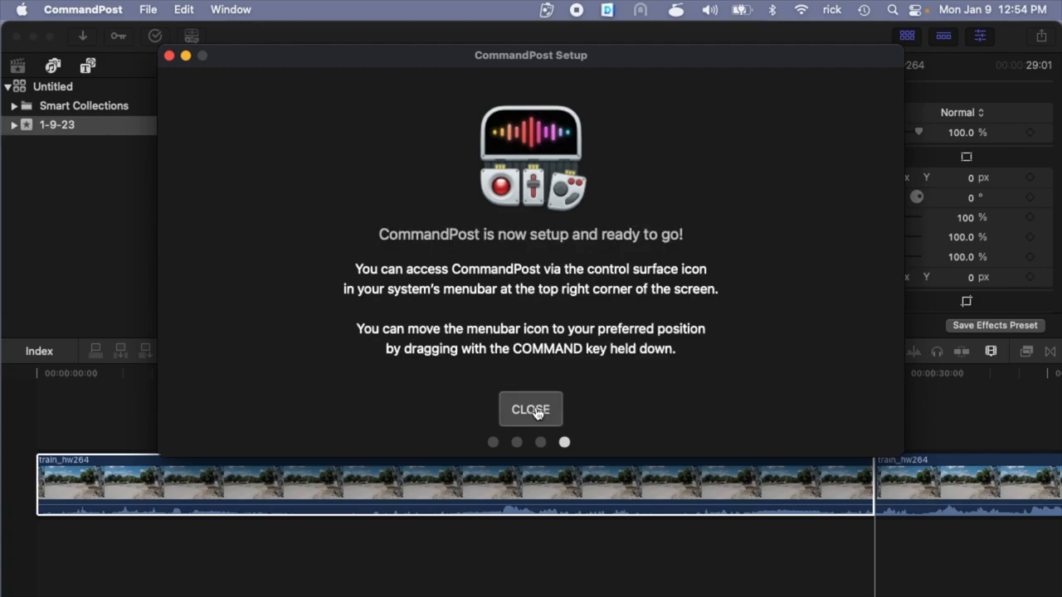
click(531, 408)
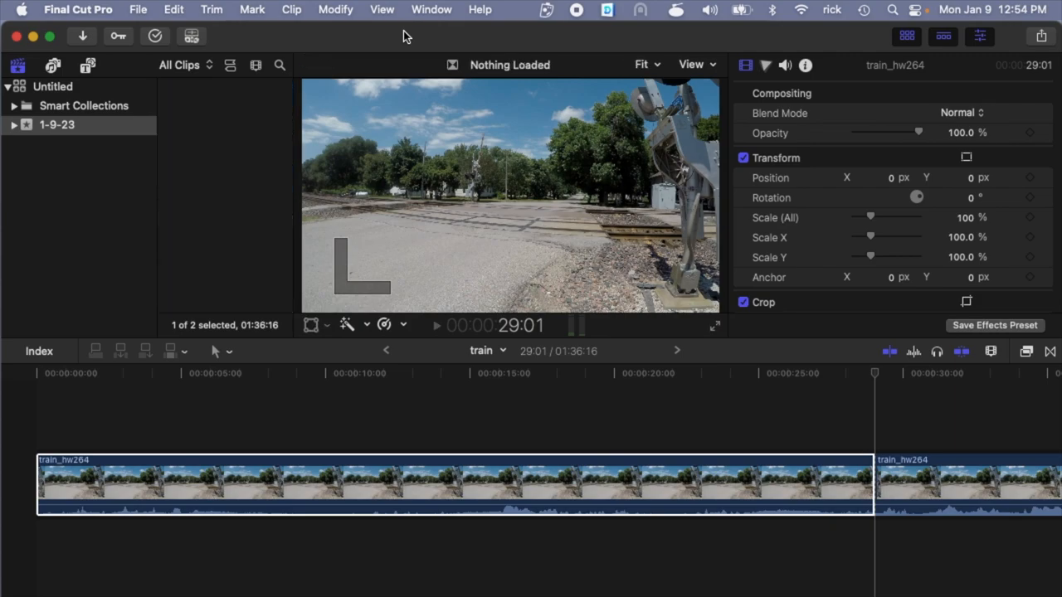
- From the CommandPost menubar icon, show the Control Surfaces MIDI settings
click(78, 10)
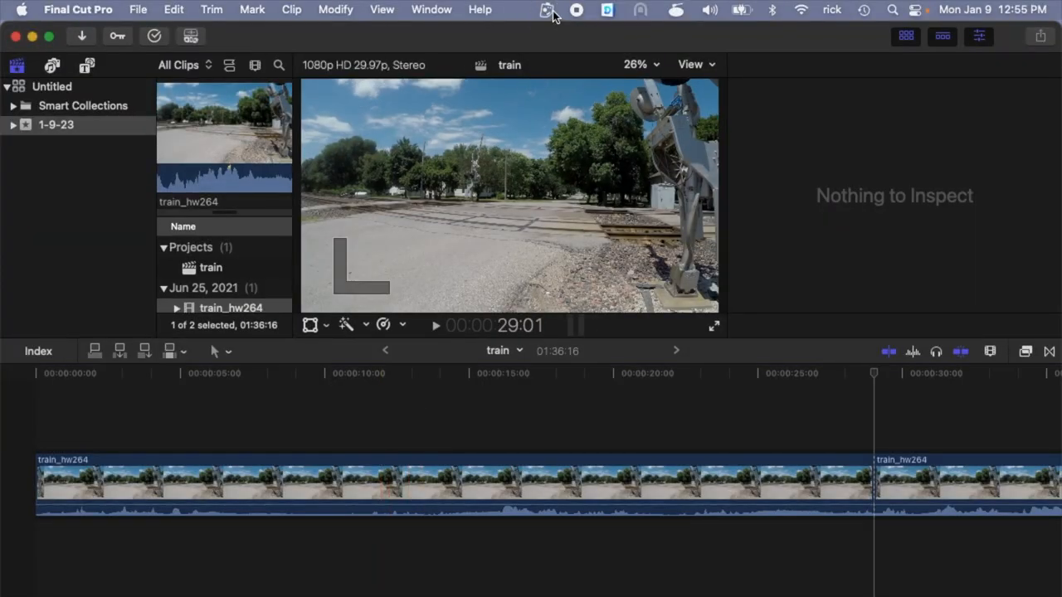
click(547, 10)
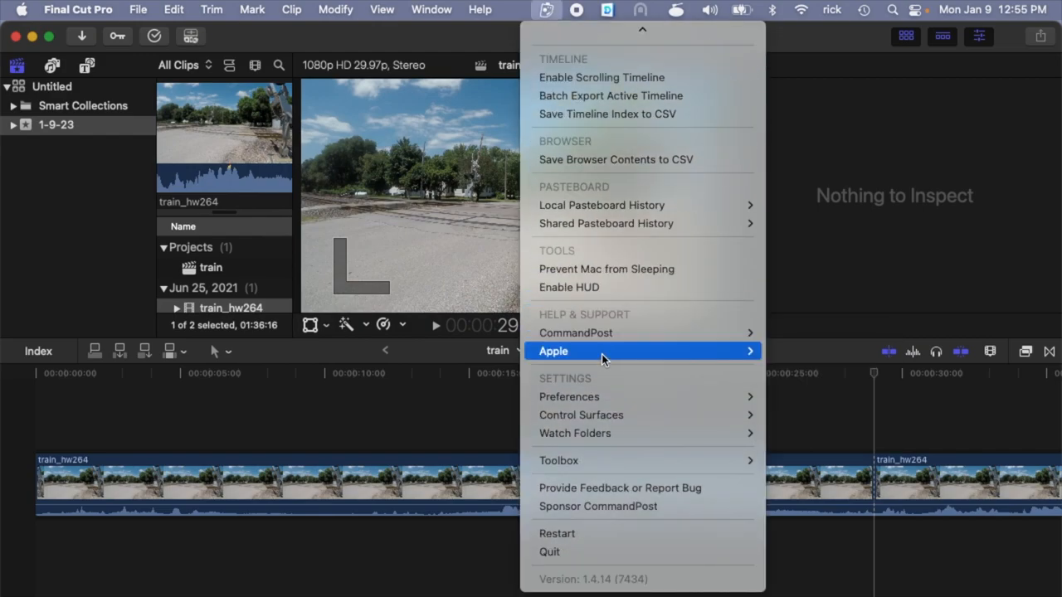
mouse_move(581, 415)
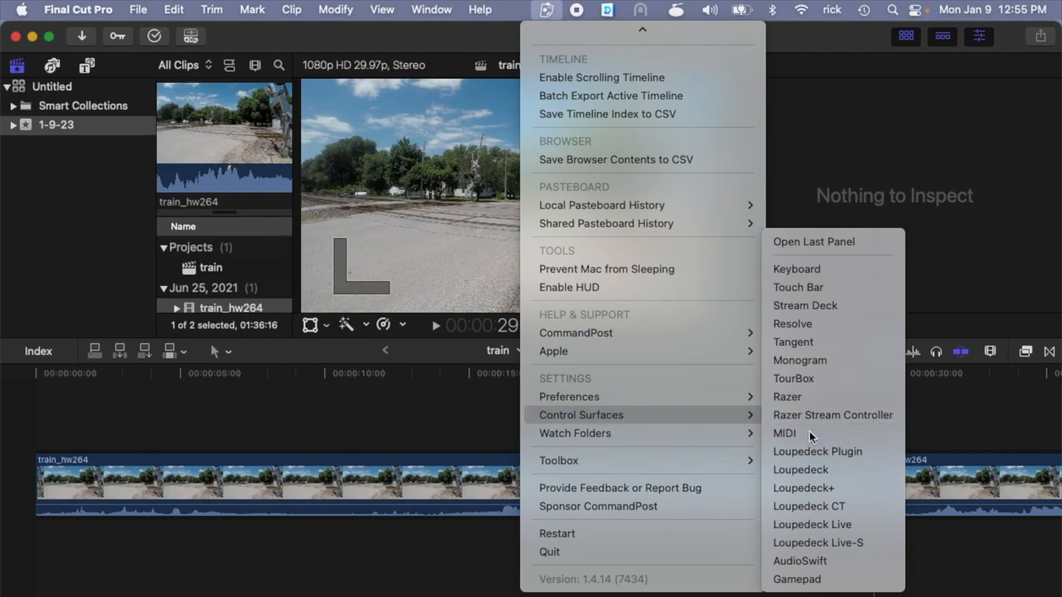
click(783, 433)
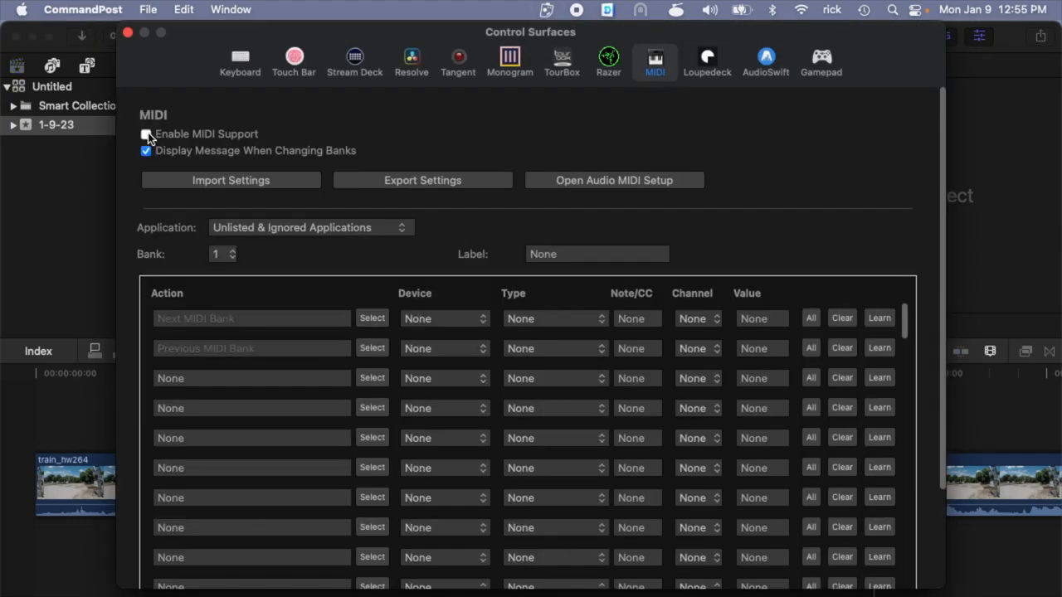
- Enable MIDI support and set row one to Final Cut Pro's Retime: Fast 4x on the LPD8 mk2
click(309, 228)
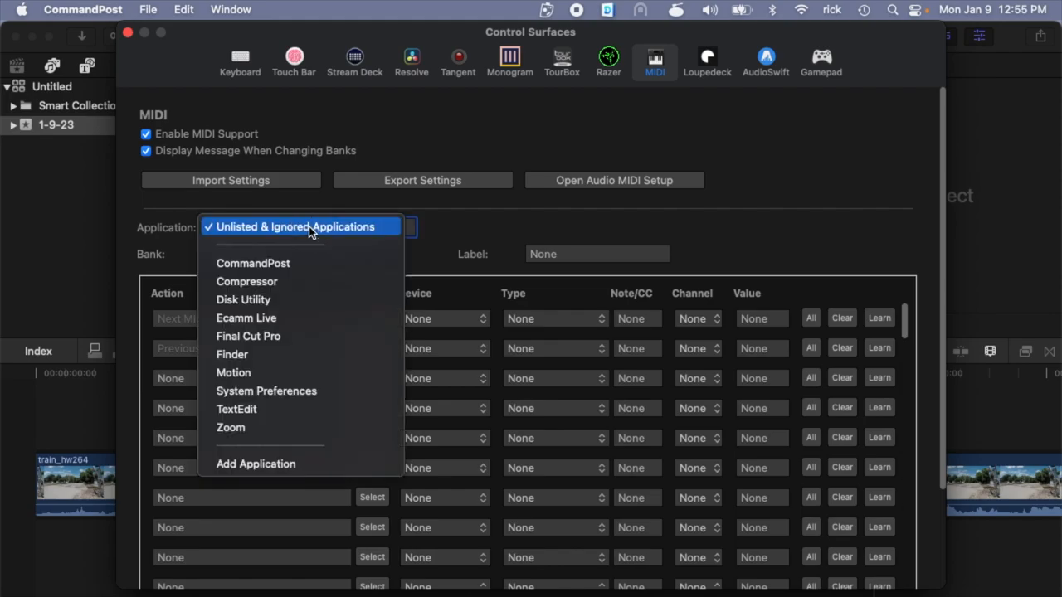
click(249, 335)
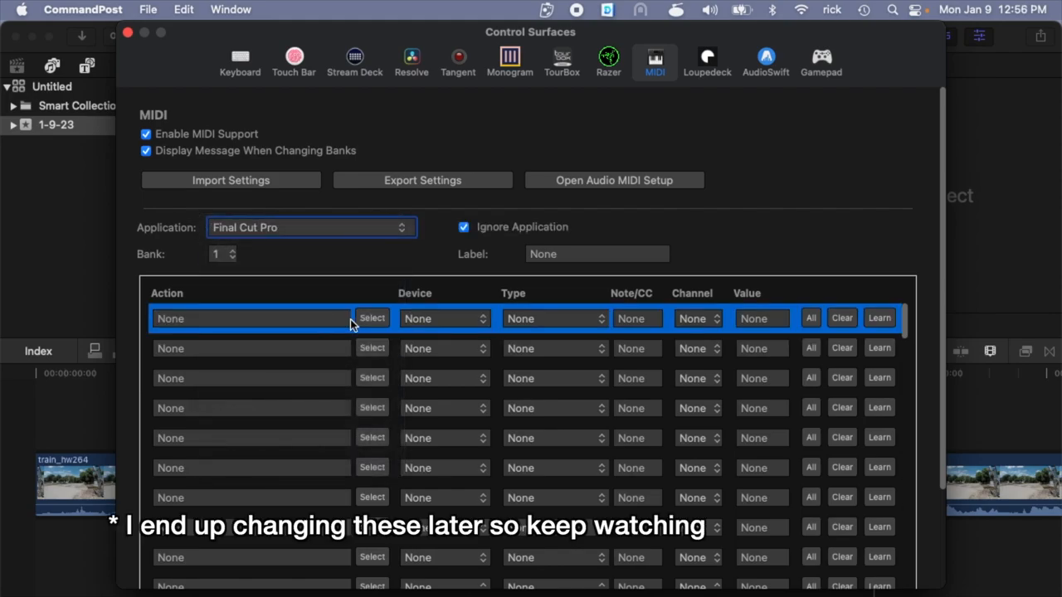
click(372, 319)
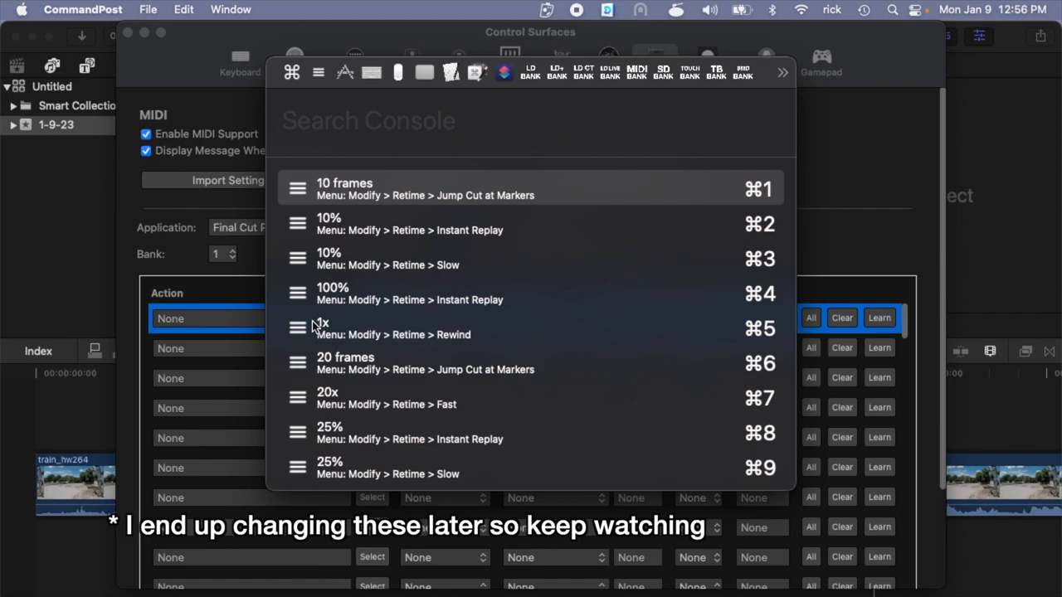
text(retime)
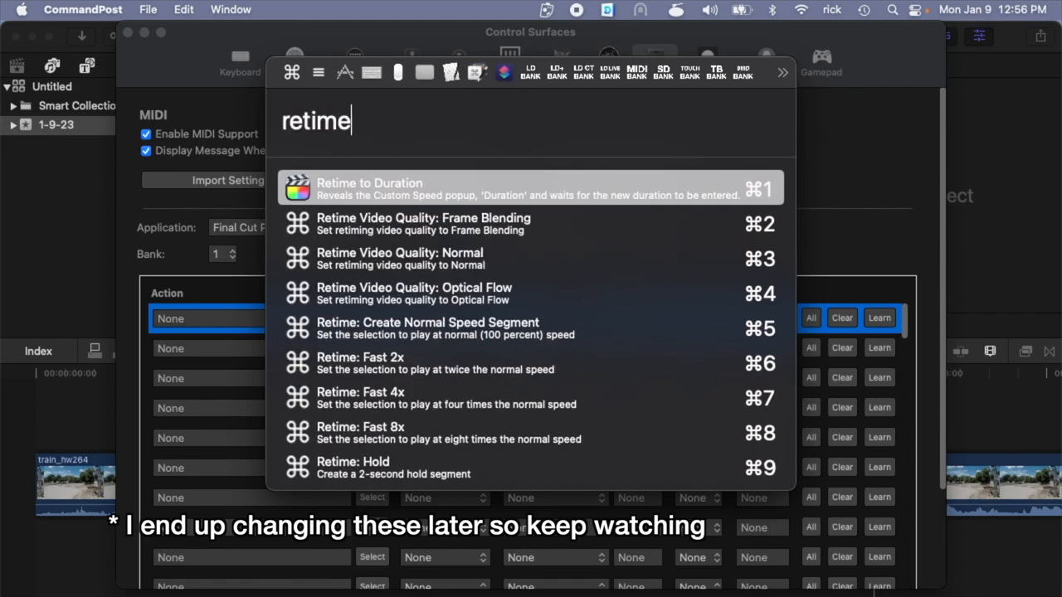
mouse_move(365, 398)
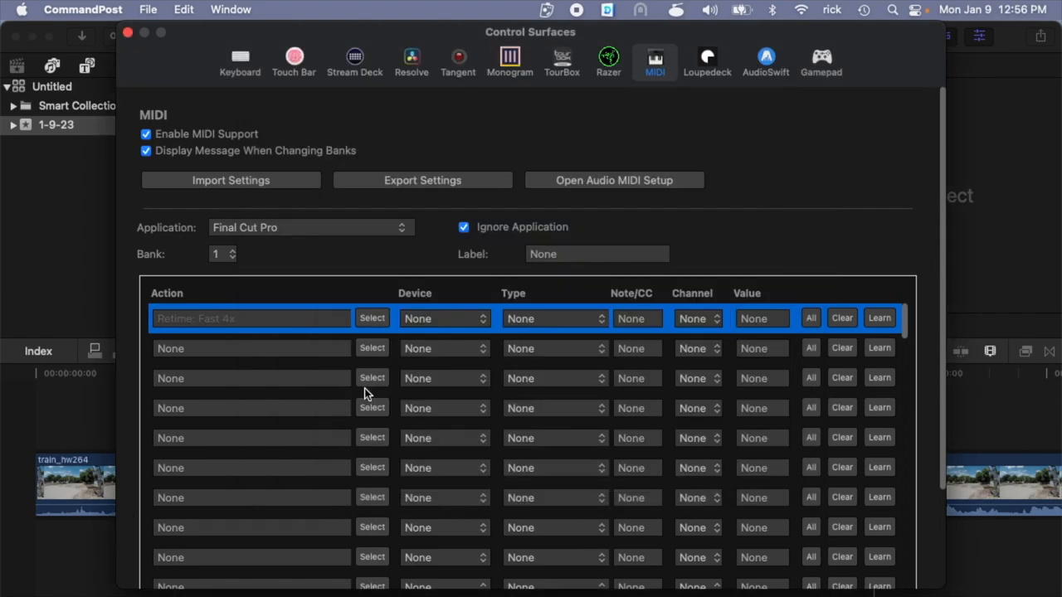
click(252, 378)
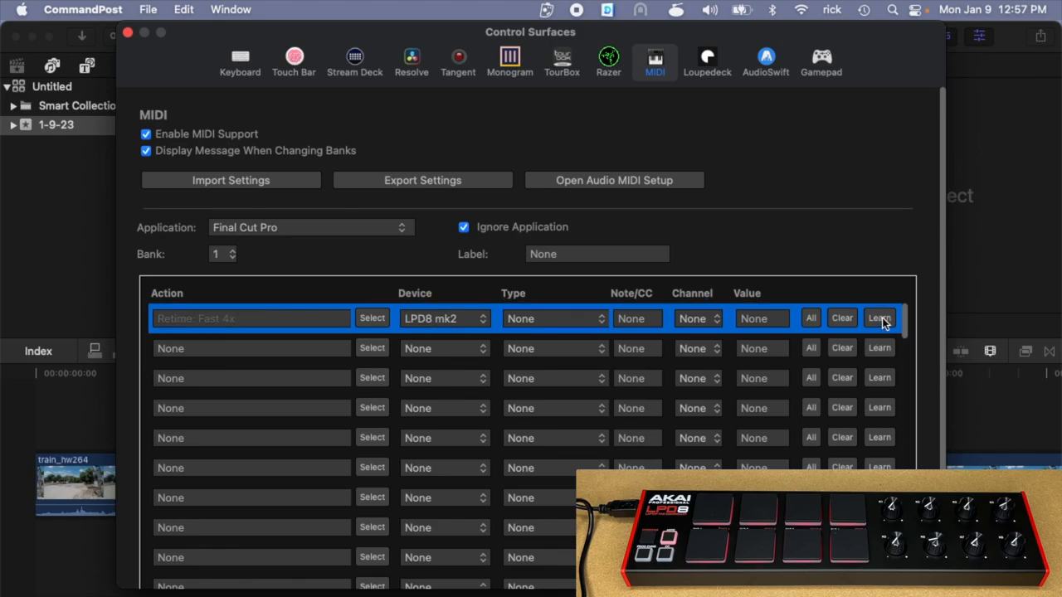
- Learn an LPD8 pad (note 41, channel 10) for Fast 4x and clear its fixed value
click(879, 318)
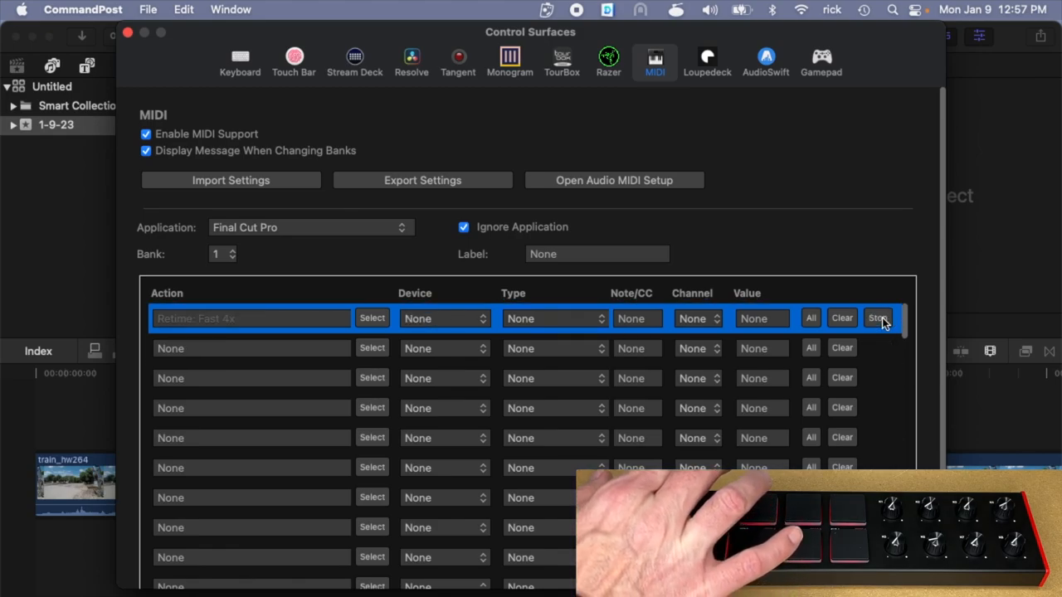
click(877, 319)
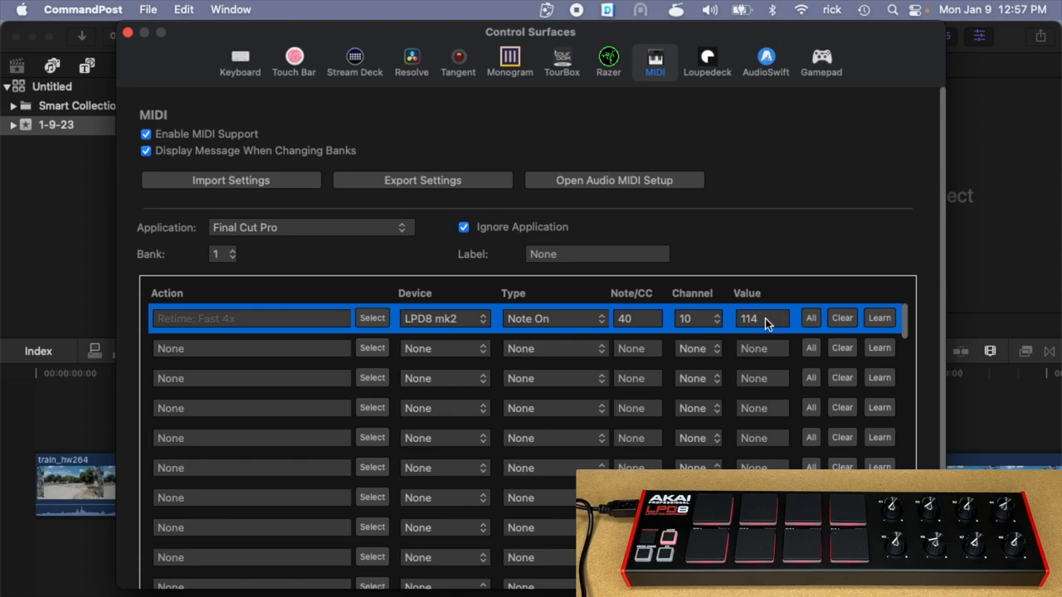
click(841, 319)
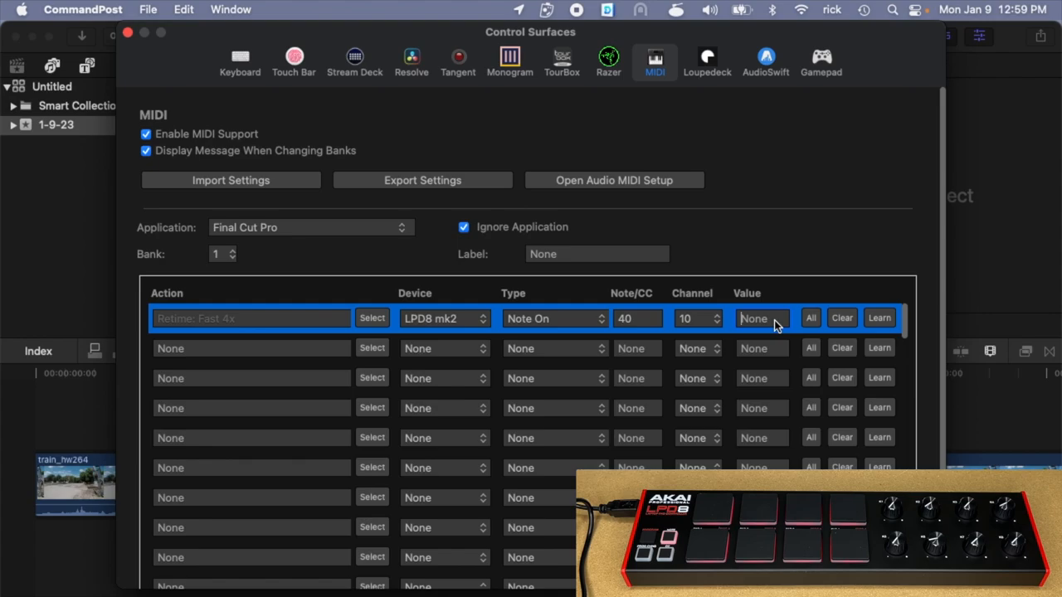
click(252, 348)
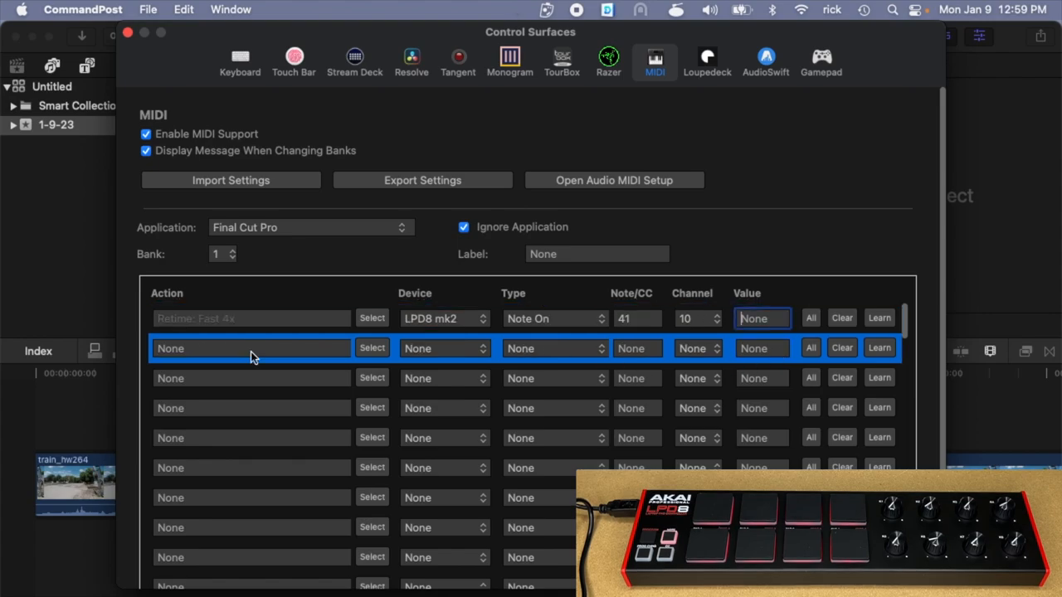
mouse_move(375, 355)
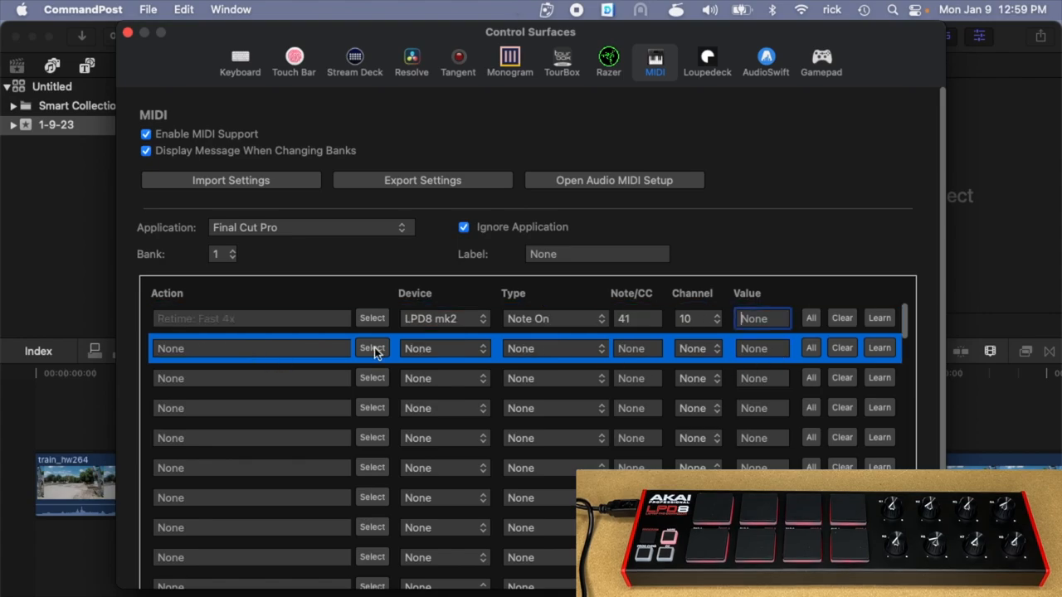
- Assign Retime Video Quality: Normal and Retime: Fast 8x to the next mapping rows
click(371, 349)
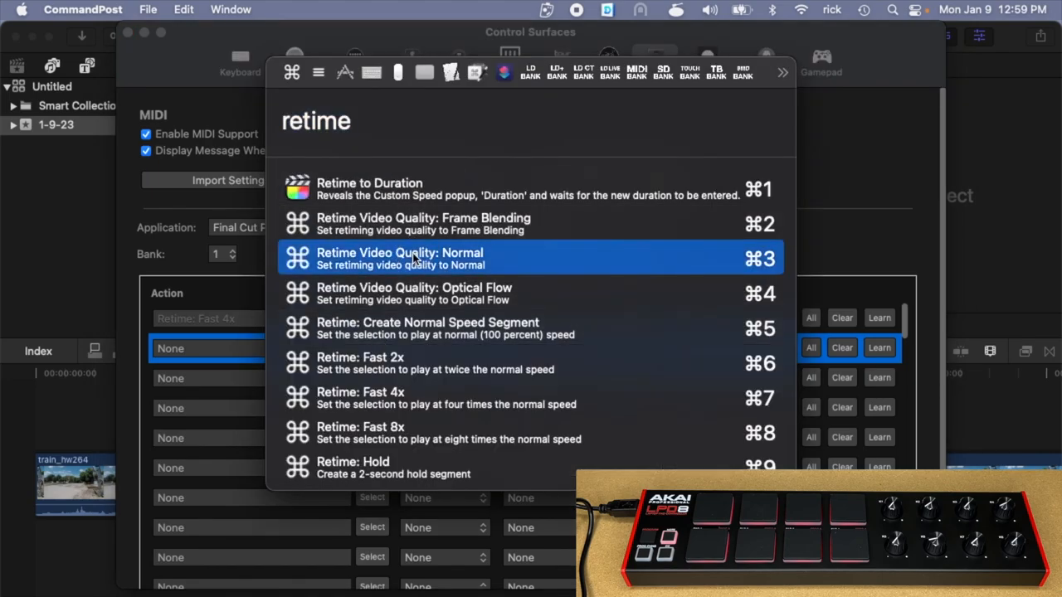
click(400, 259)
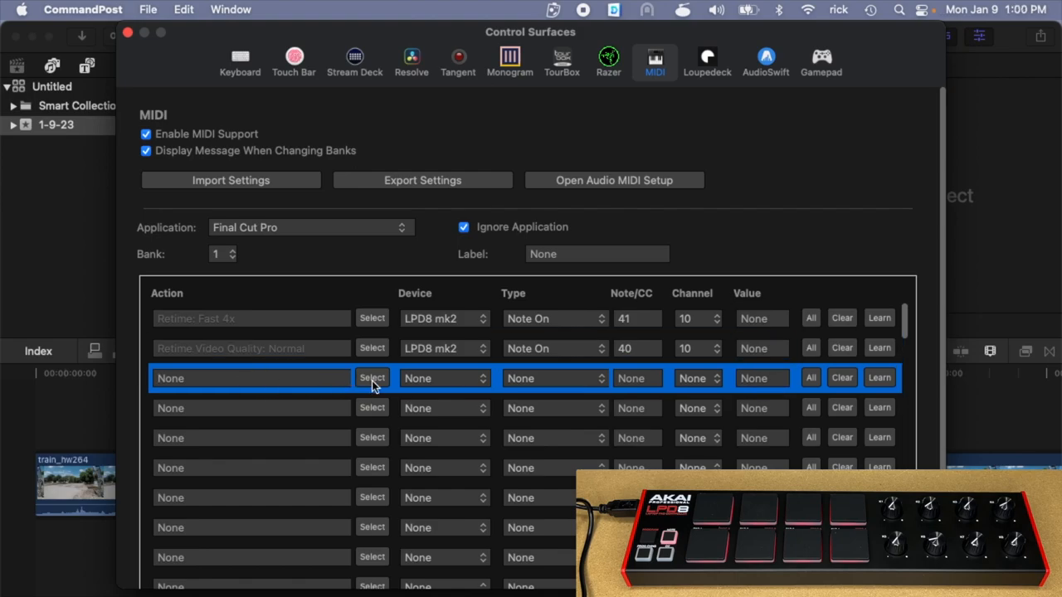
click(372, 378)
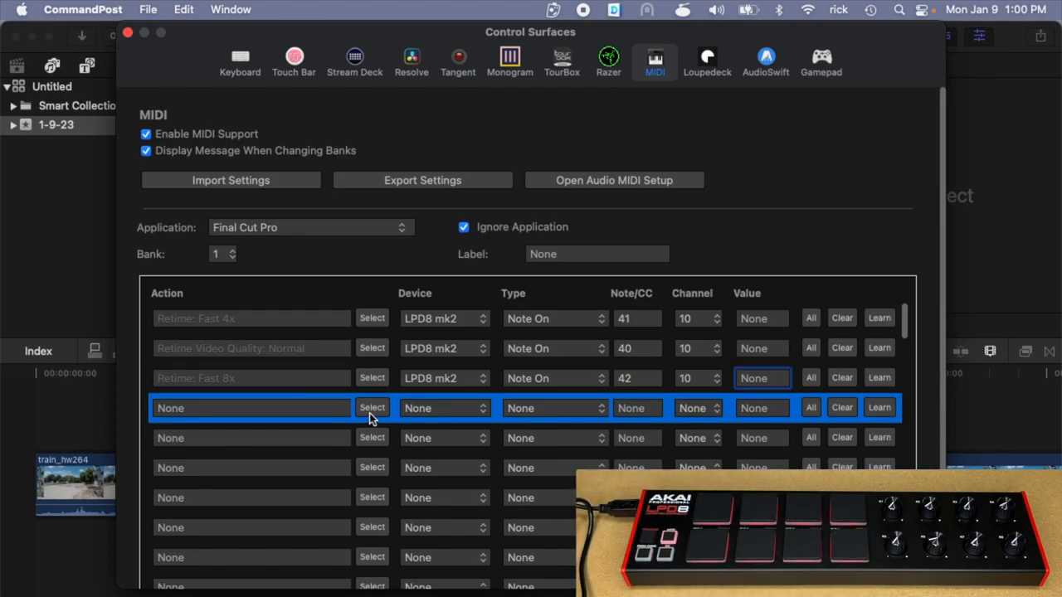
click(371, 408)
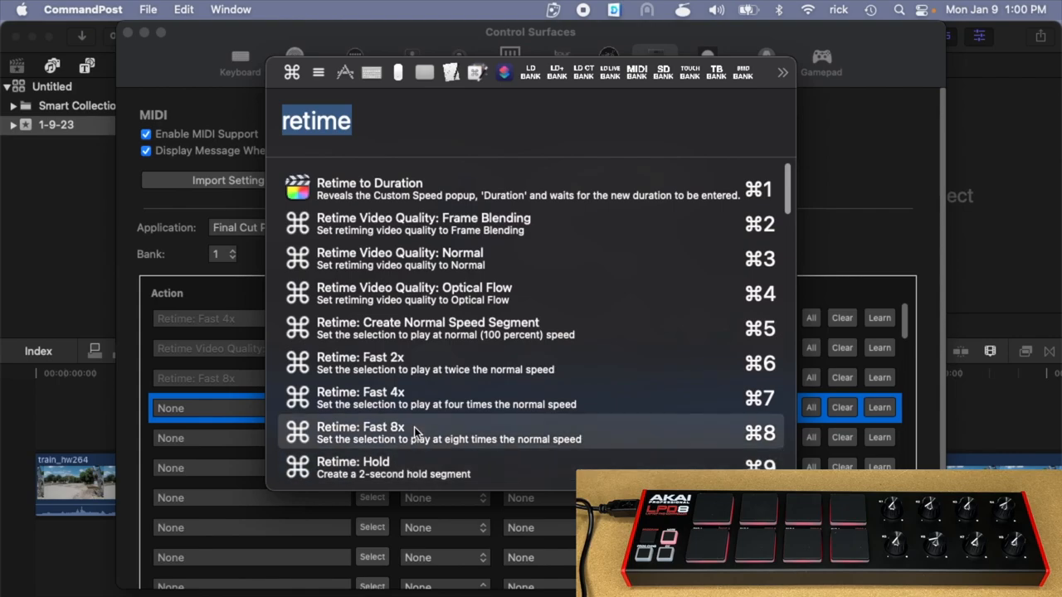
scroll(down, 3)
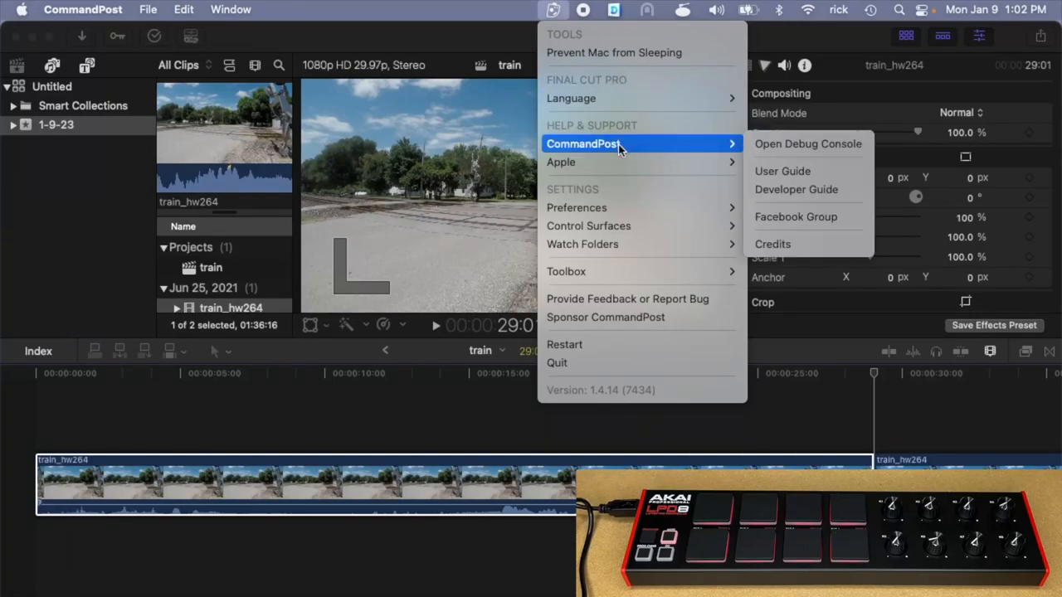
- Reach CommandPost's control surface settings from its menubar menu
click(588, 226)
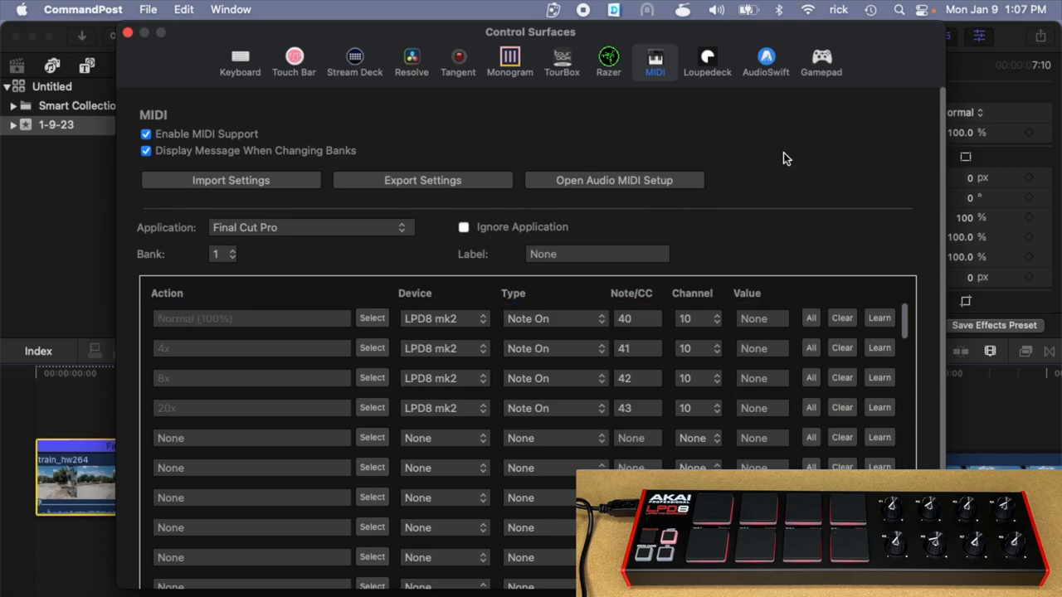
- Return to CommandPost's menu to reopen the control surface options
click(126, 31)
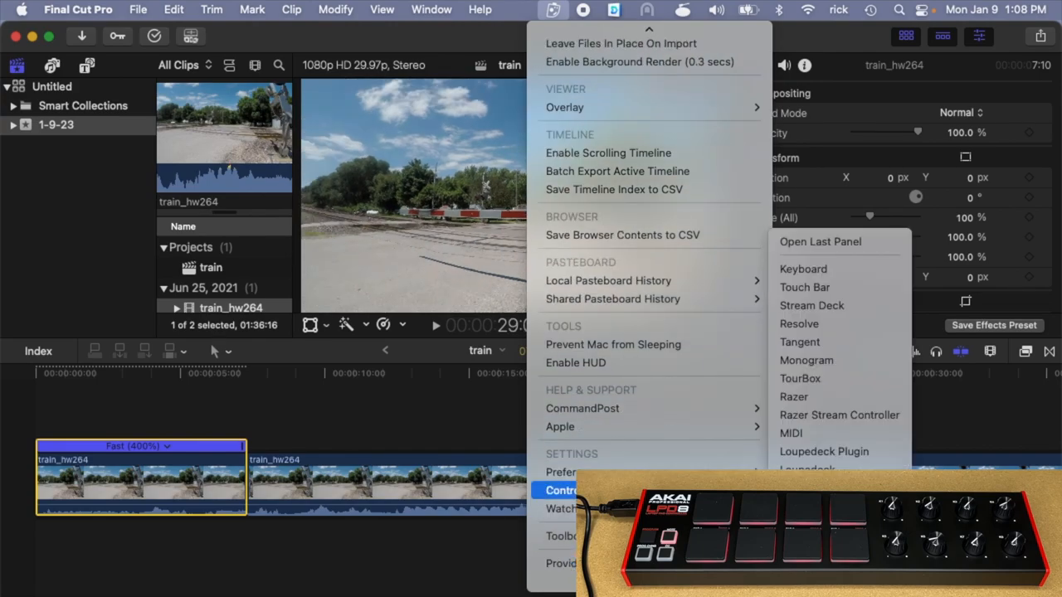
mouse_move(790, 433)
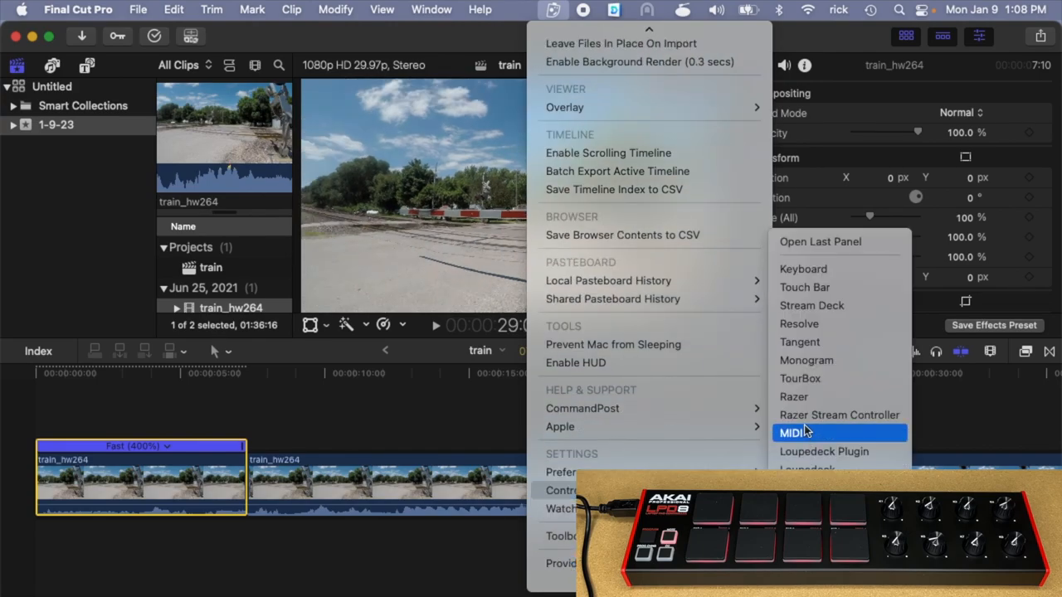
- Assign Lower Third Basic to the fifth MIDI mapping via a 'lower third' action search
click(796, 433)
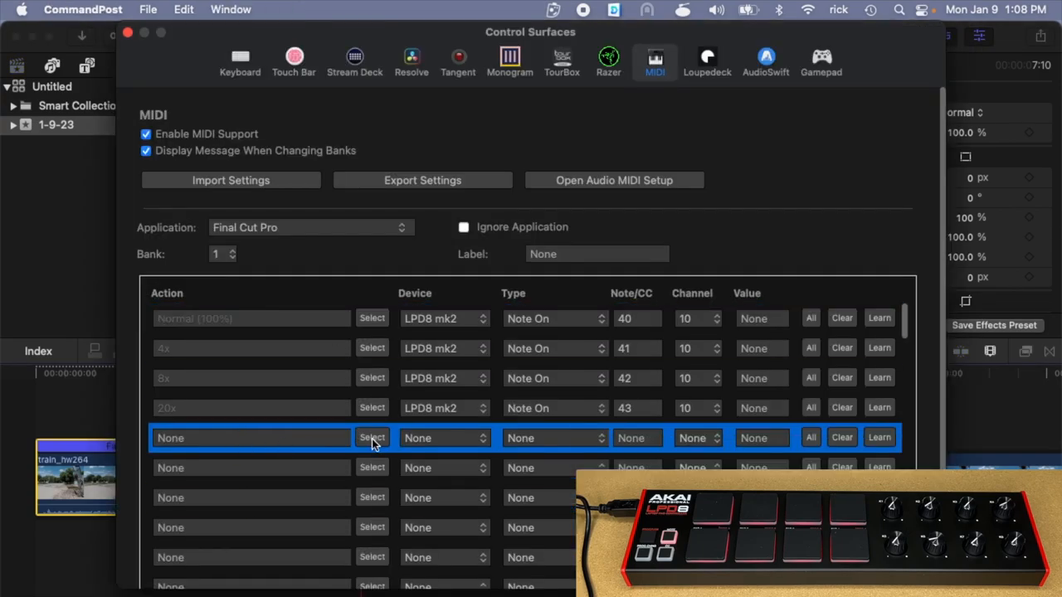
click(372, 438)
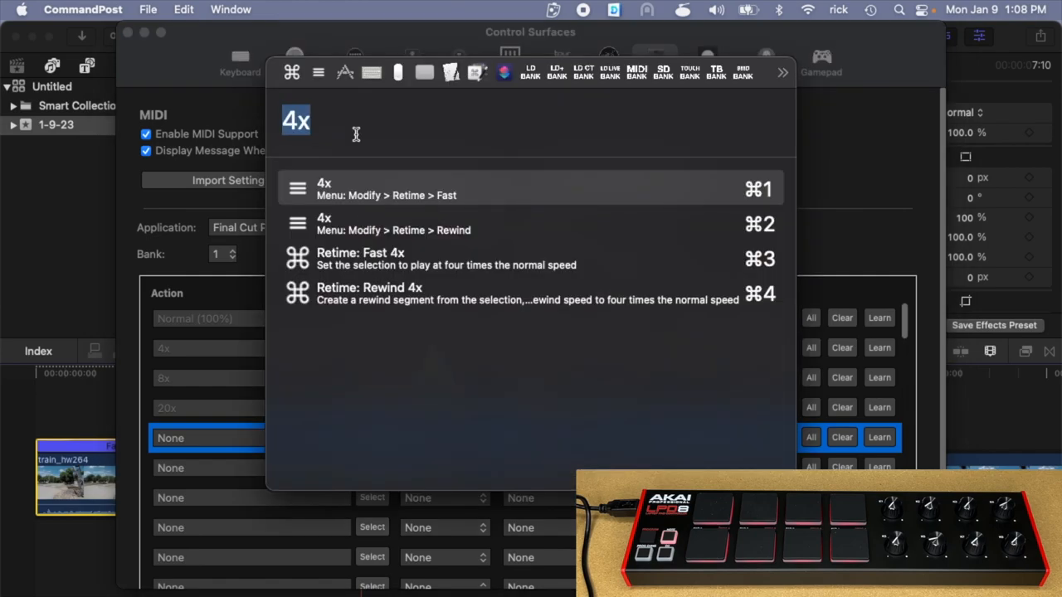
text(lower)
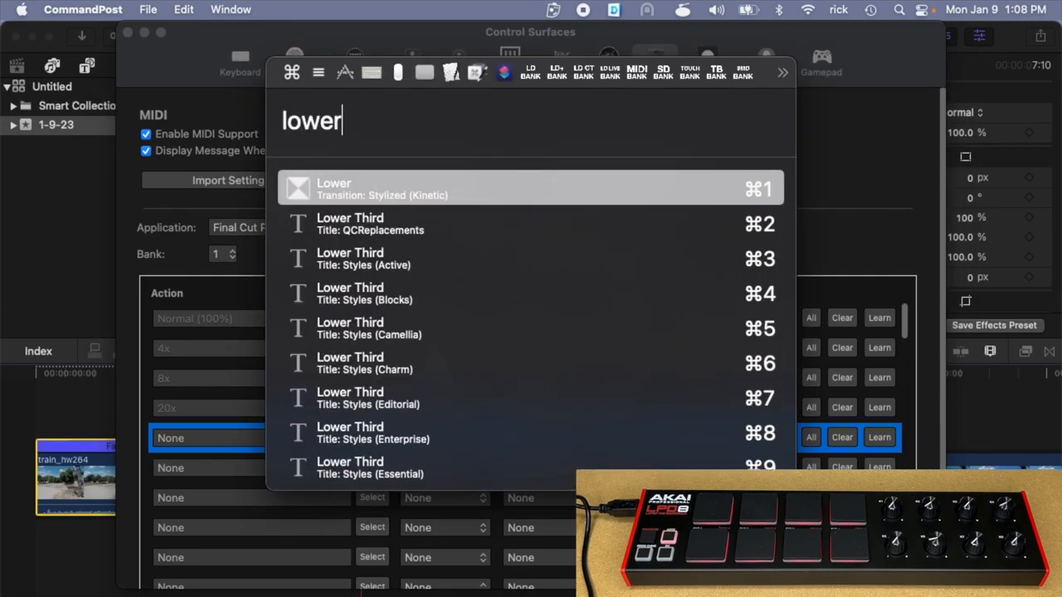
text(third)
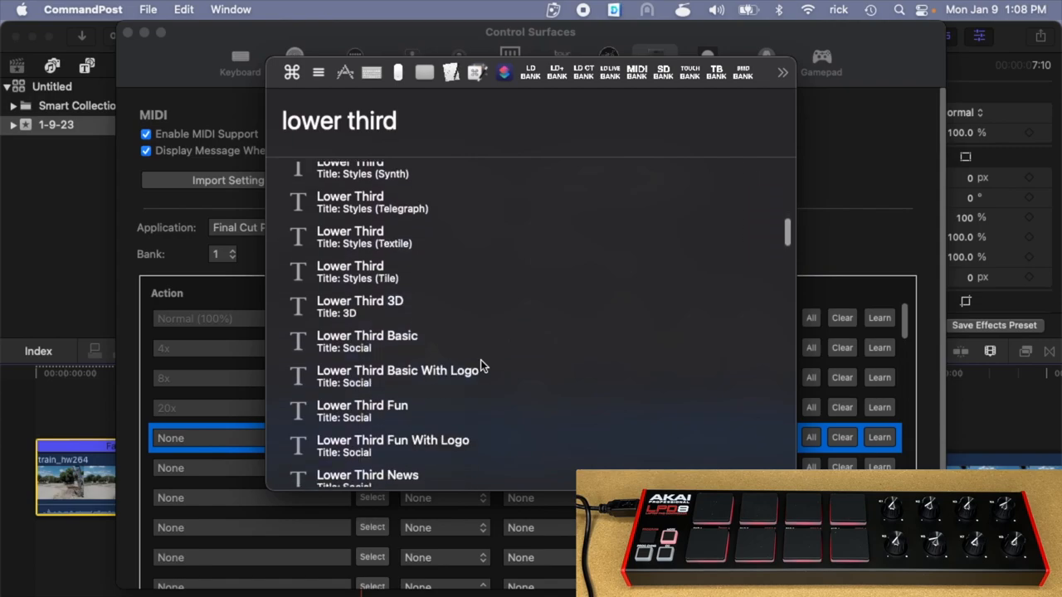
click(366, 335)
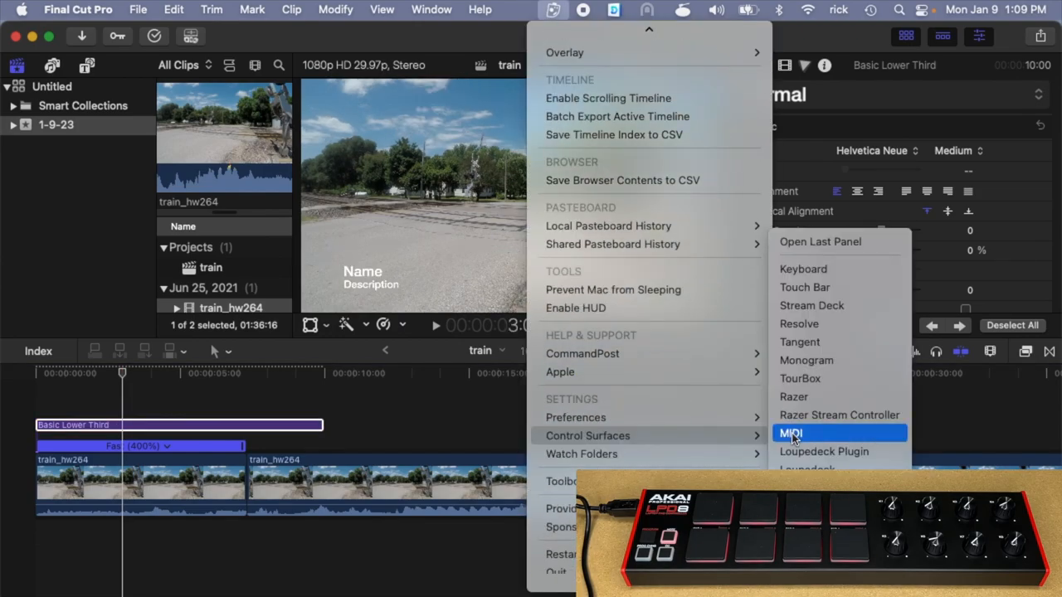
- Assign Timeline Zoom (Absolute) to the sixth MIDI mapping from the 'midi' search results
click(789, 433)
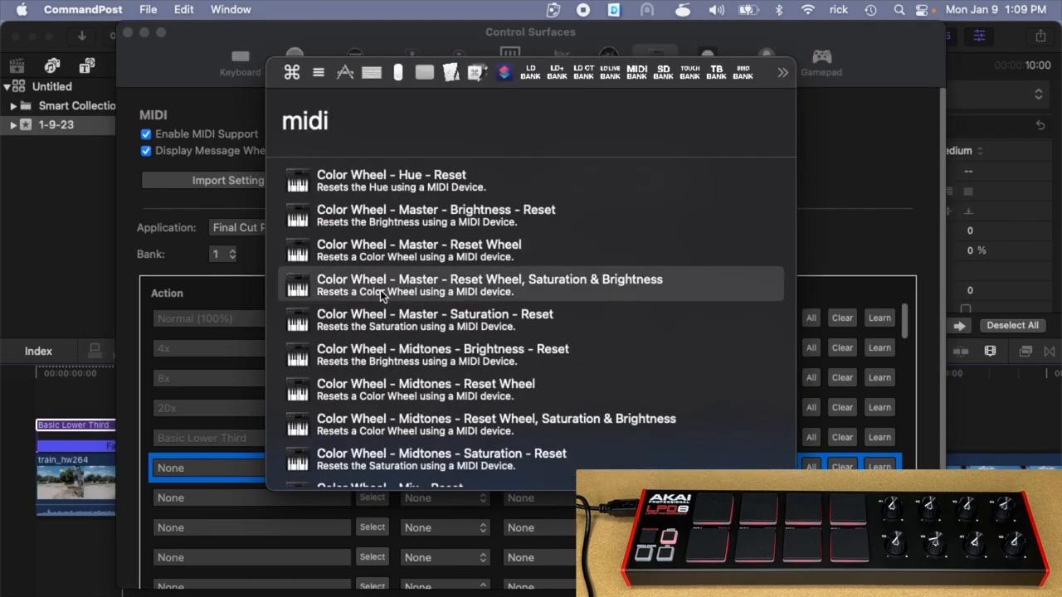
scroll(down, 3)
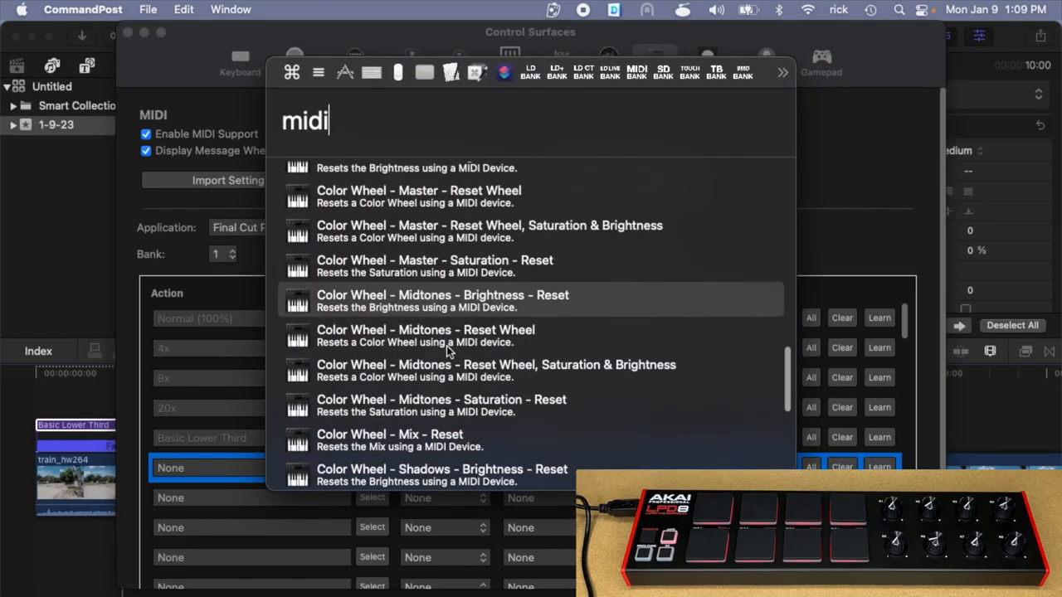
scroll(up, 3)
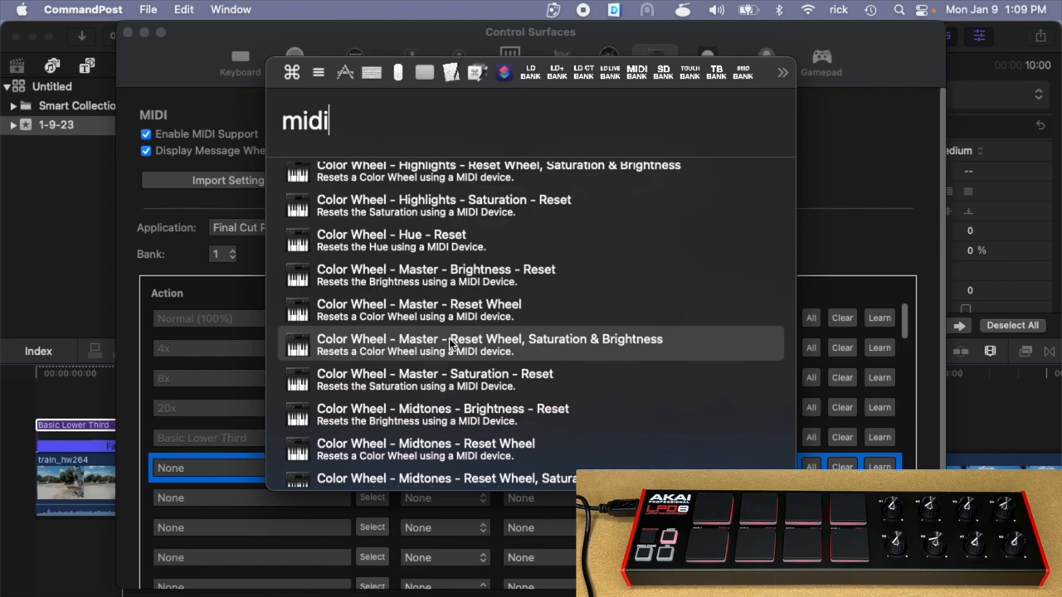
scroll(down, 3)
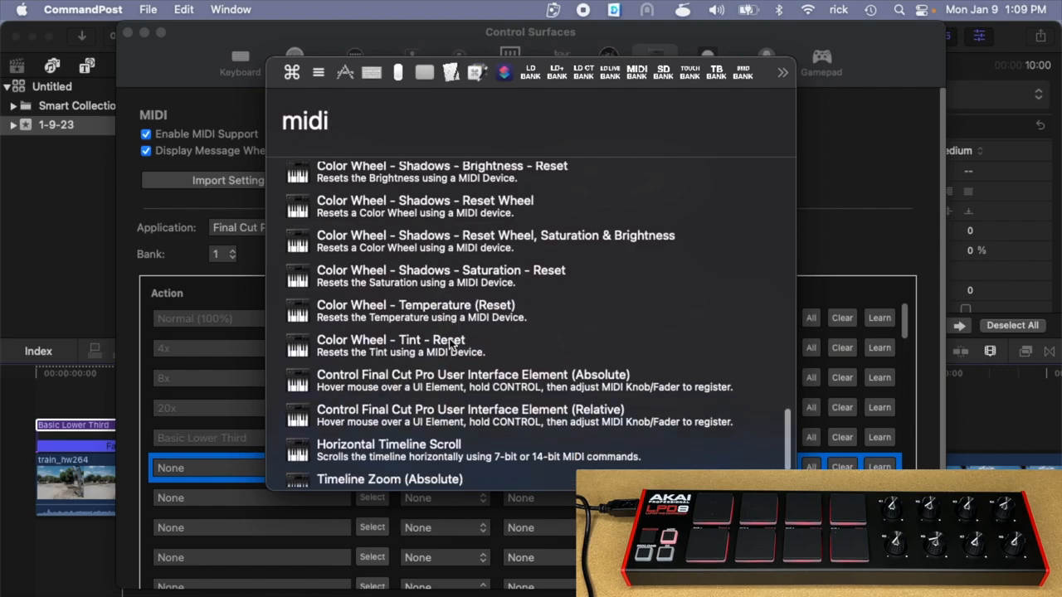
scroll(down, 3)
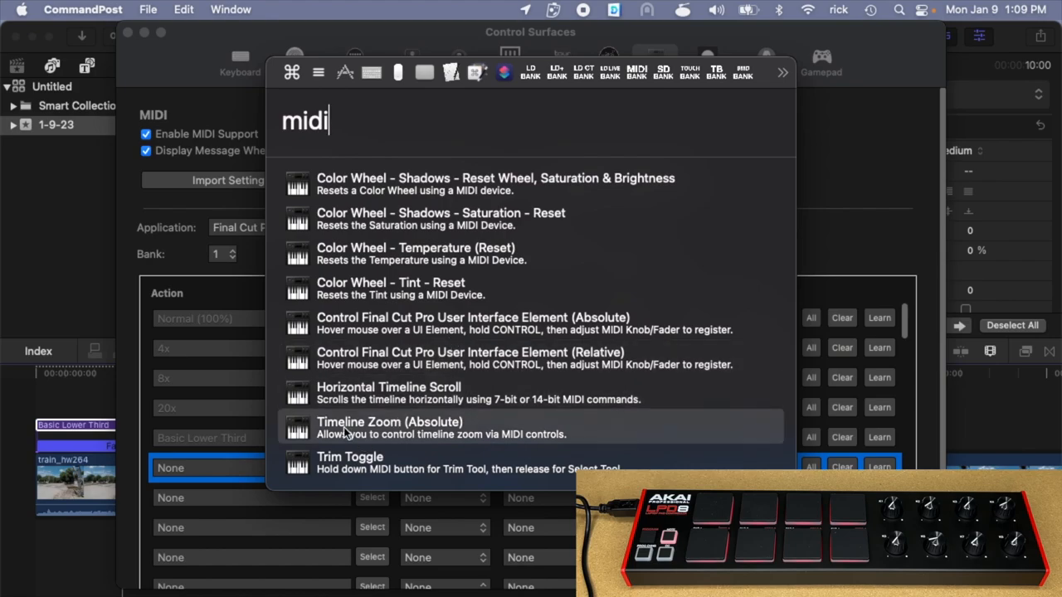
click(389, 428)
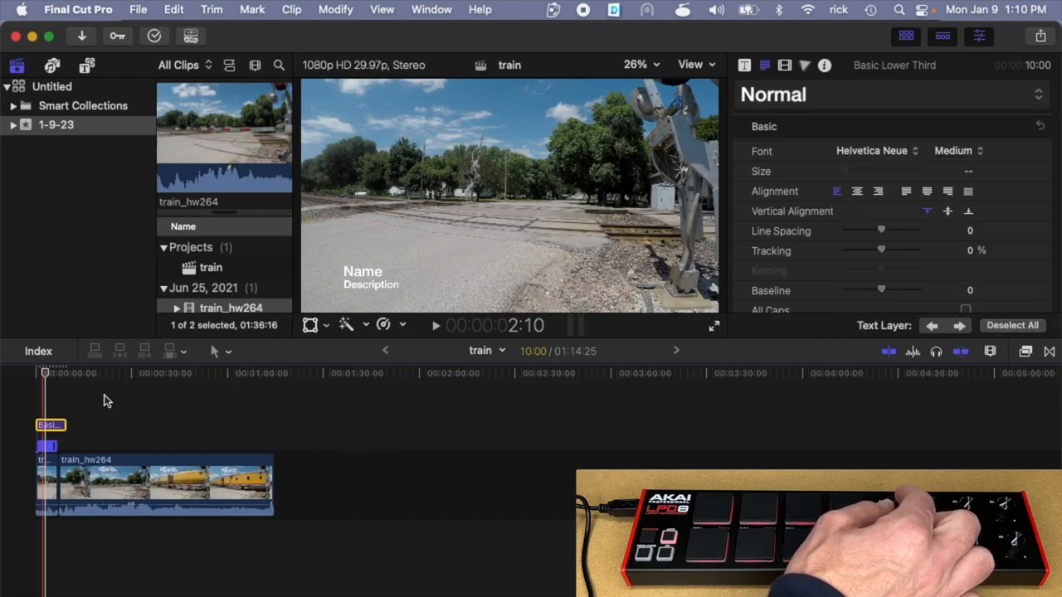
- Focus the Final Cut Pro timeline and zoom it in and out with the mapped LPD8 knob
click(989, 352)
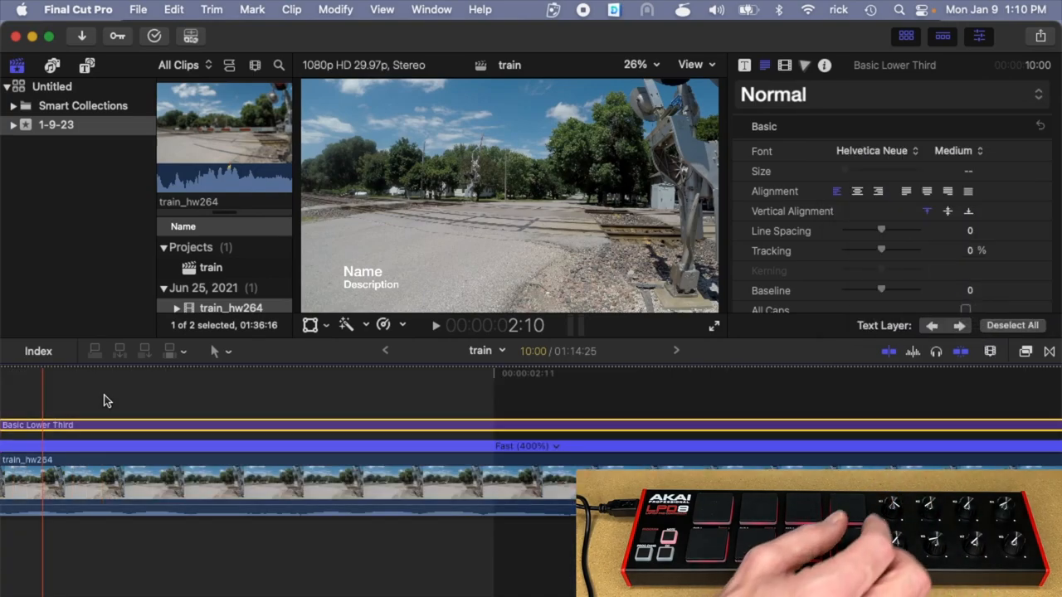
click(988, 352)
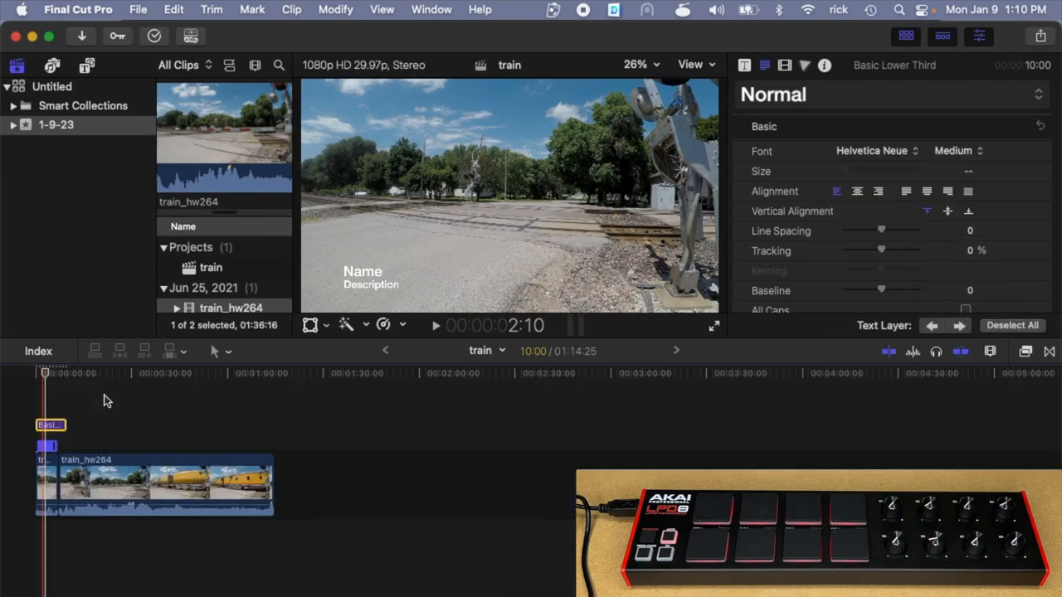
click(989, 351)
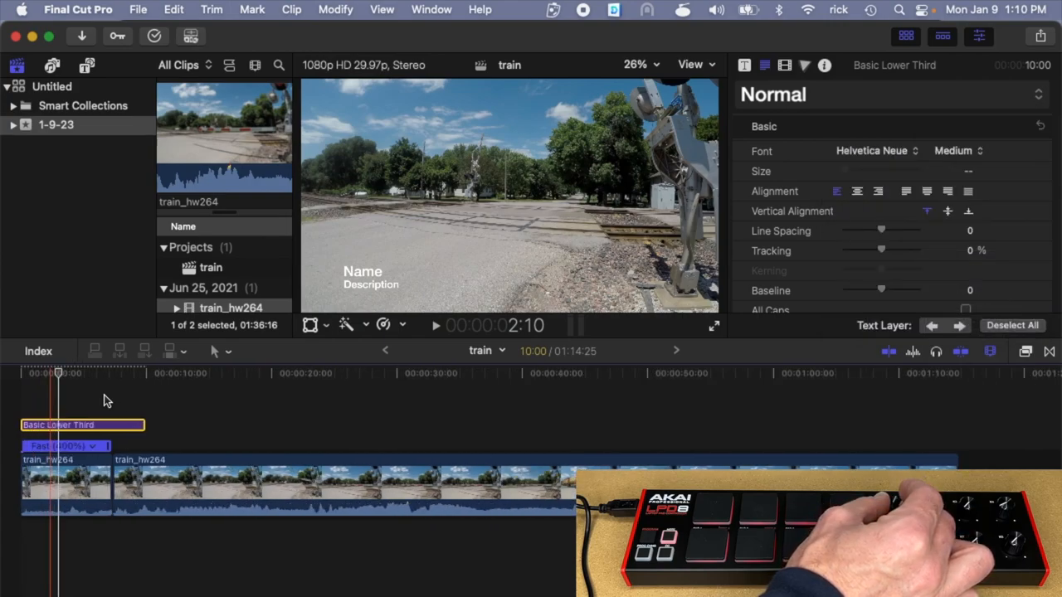
click(989, 351)
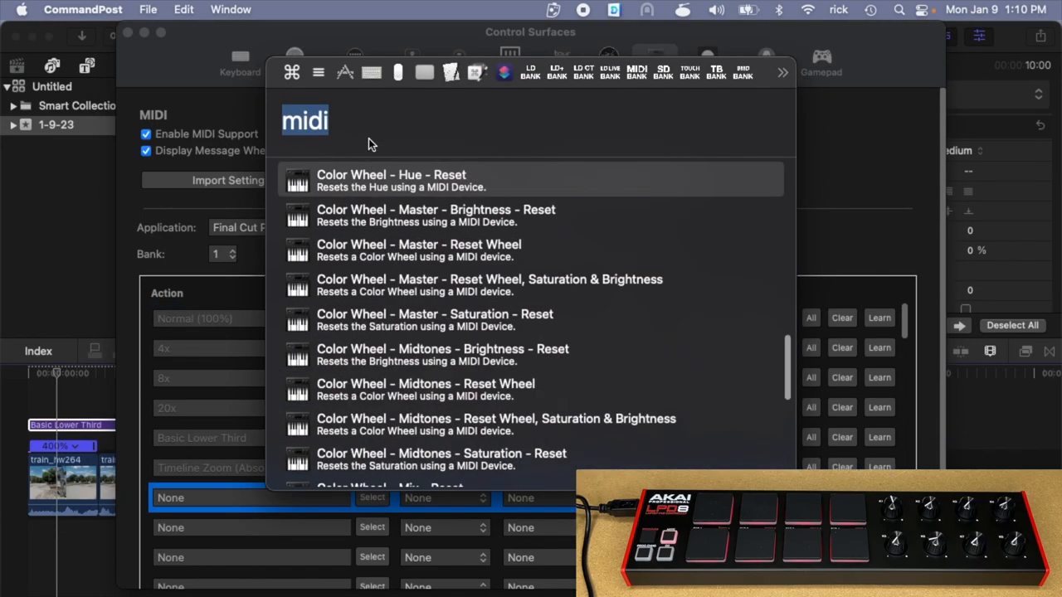
- Assign Horizontal Timeline Scroll to the seventh MIDI mapping from the 'midi' results
scroll(down, 3)
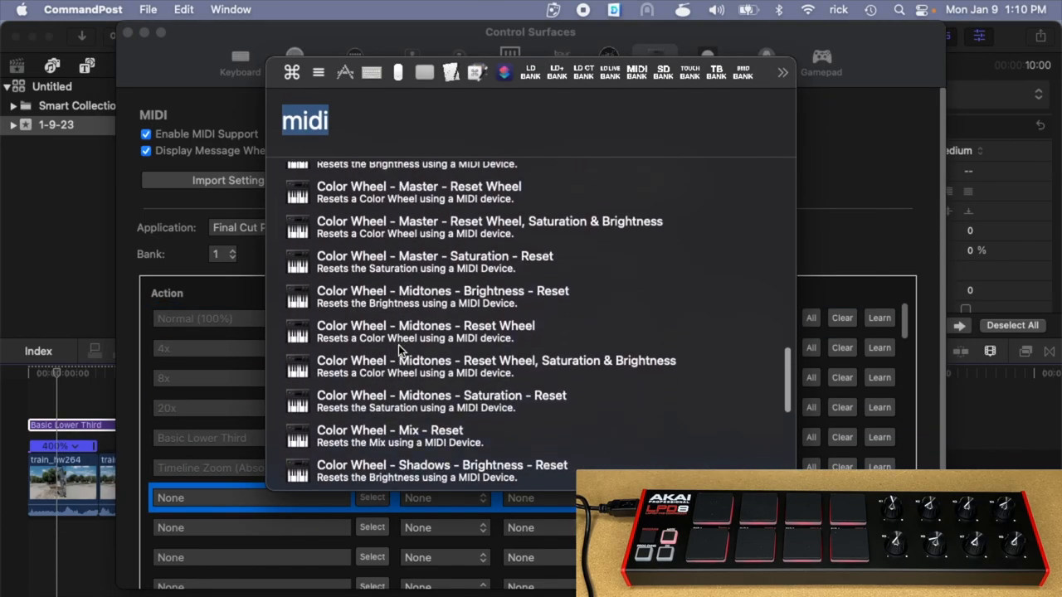
scroll(down, 3)
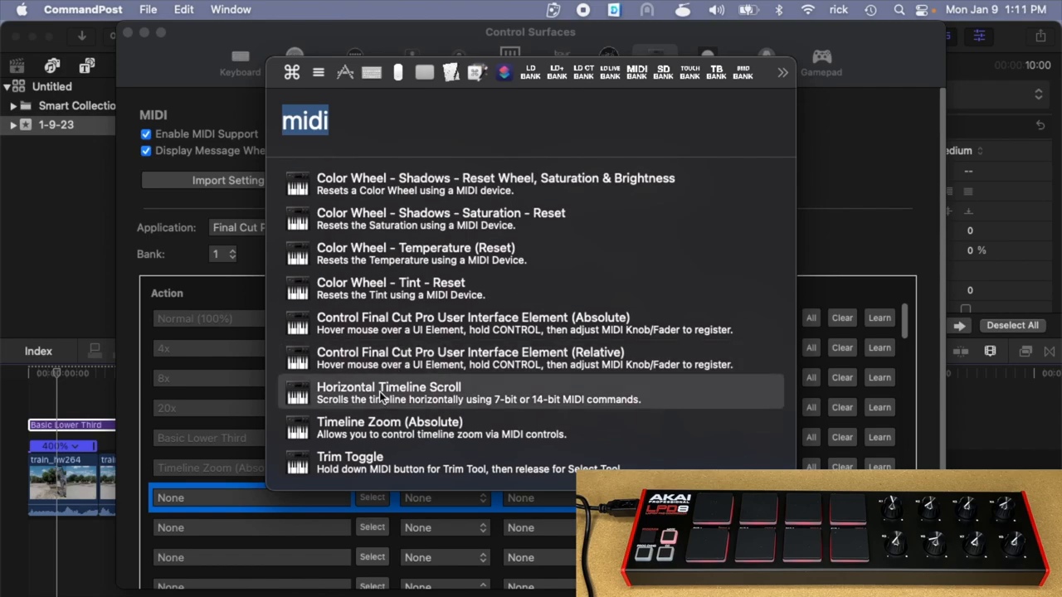
click(389, 393)
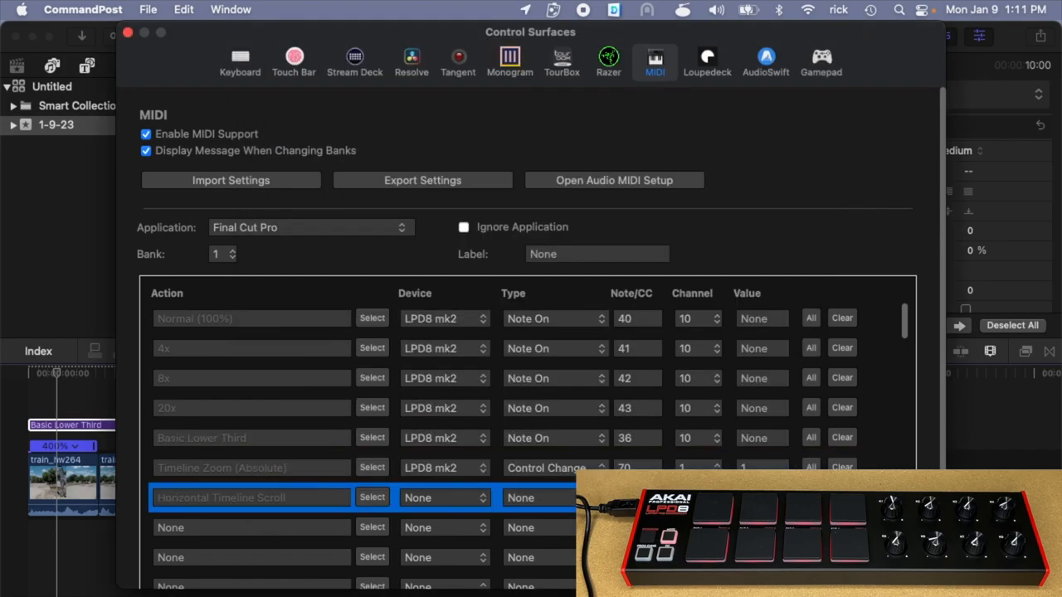